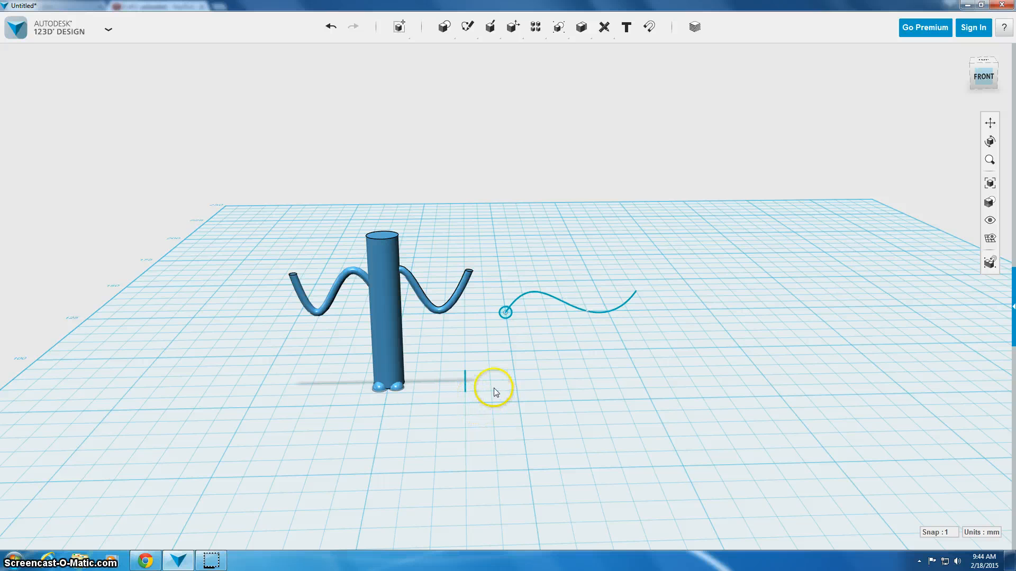
{"action": "mouse_move", "coordinate": [398, 249]}
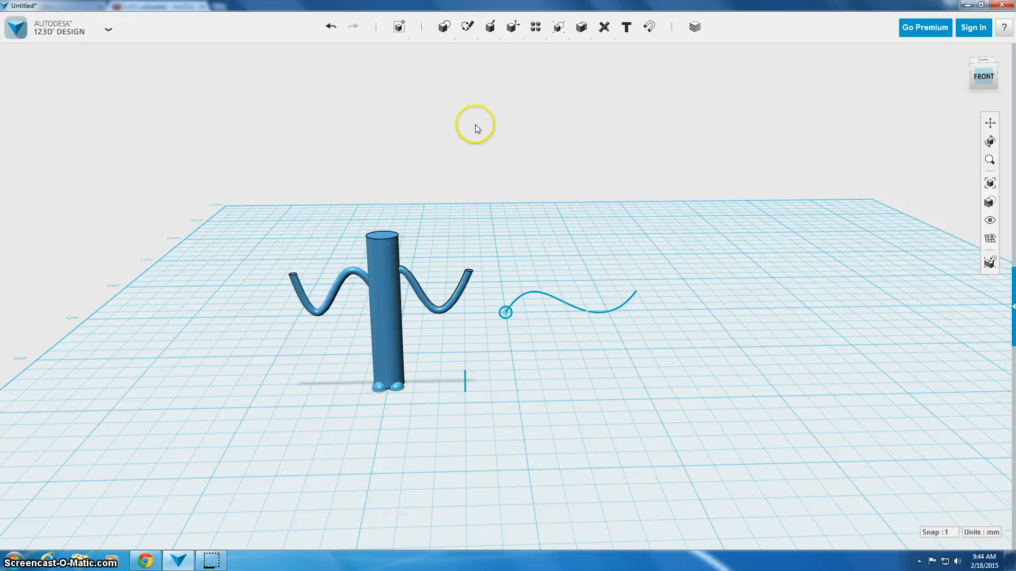
- Bring up the Modify menu to reach the Fillet edge-rounding tool
{"action": "left_click", "coordinate": [512, 25]}
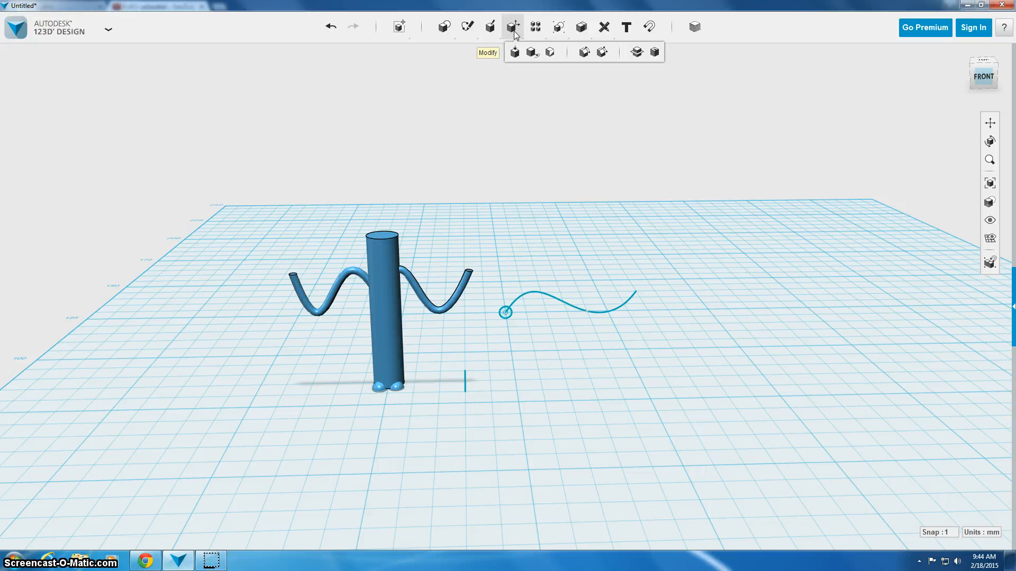
{"action": "mouse_move", "coordinate": [584, 53]}
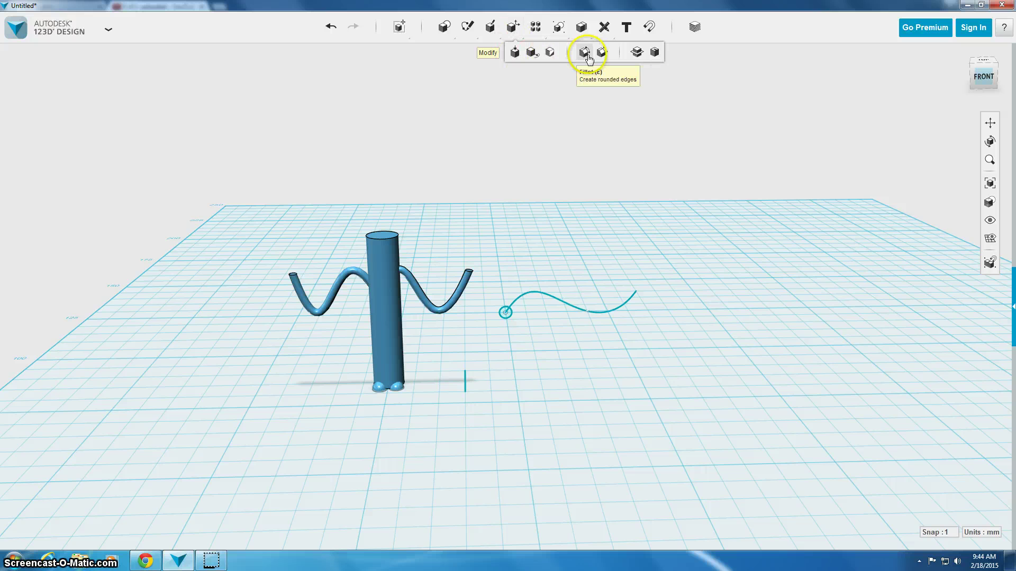
{"action": "mouse_move", "coordinate": [601, 55]}
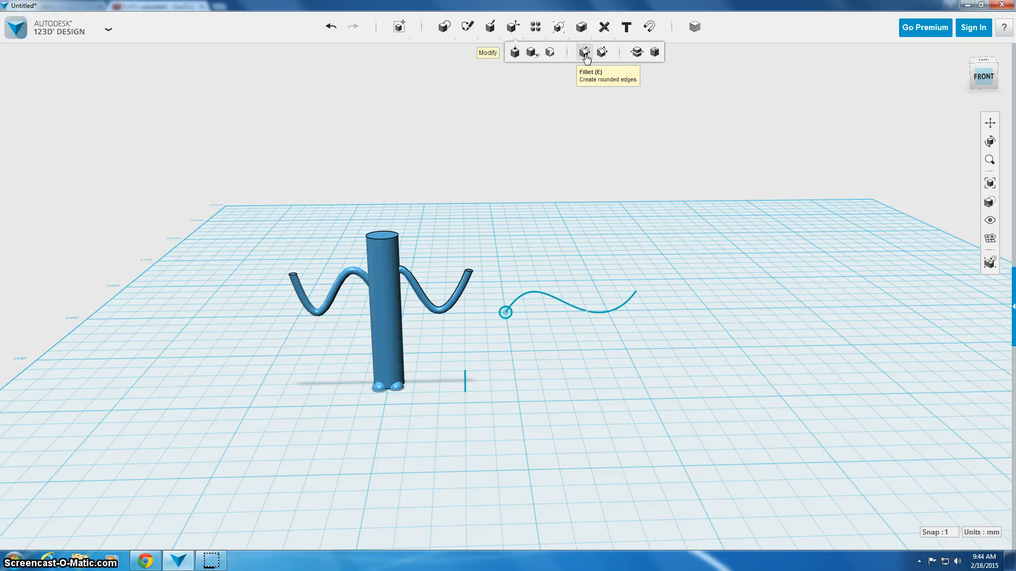
{"action": "mouse_move", "coordinate": [602, 53]}
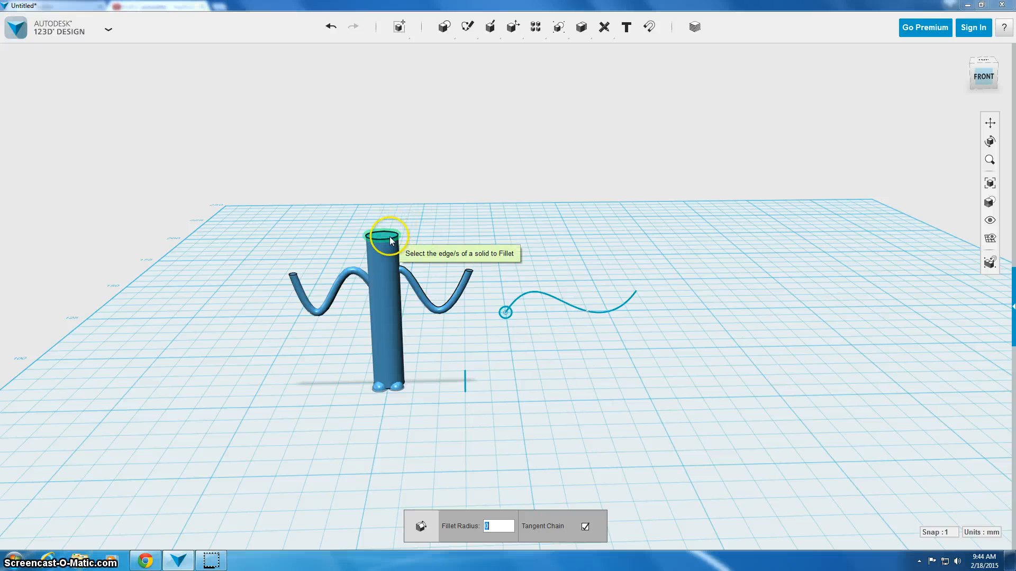
- Fillet the top rim of the body cylinder, trying radius 4 then settling on 2.5
{"action": "left_click", "coordinate": [382, 245]}
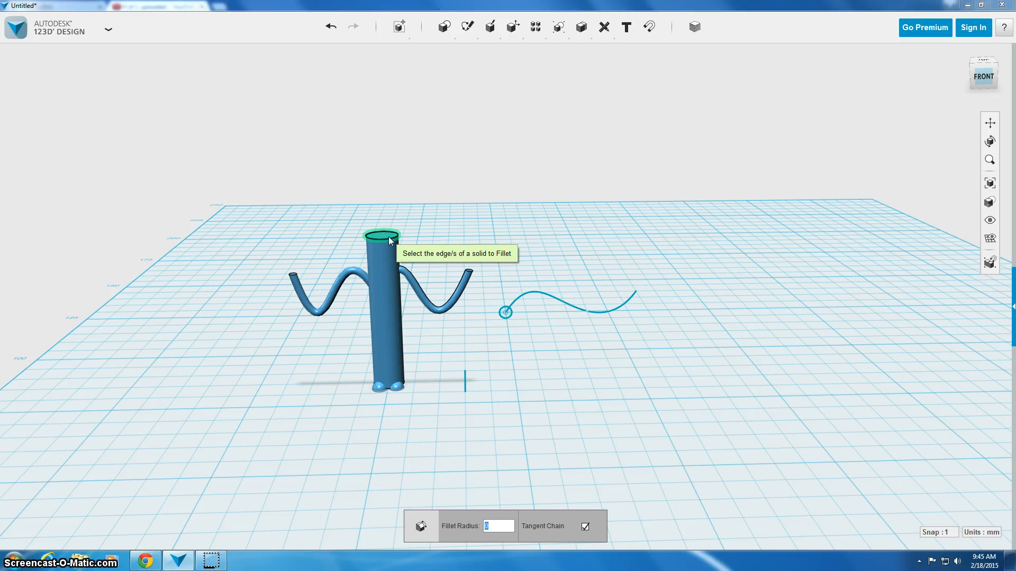
{"action": "left_click", "coordinate": [386, 239]}
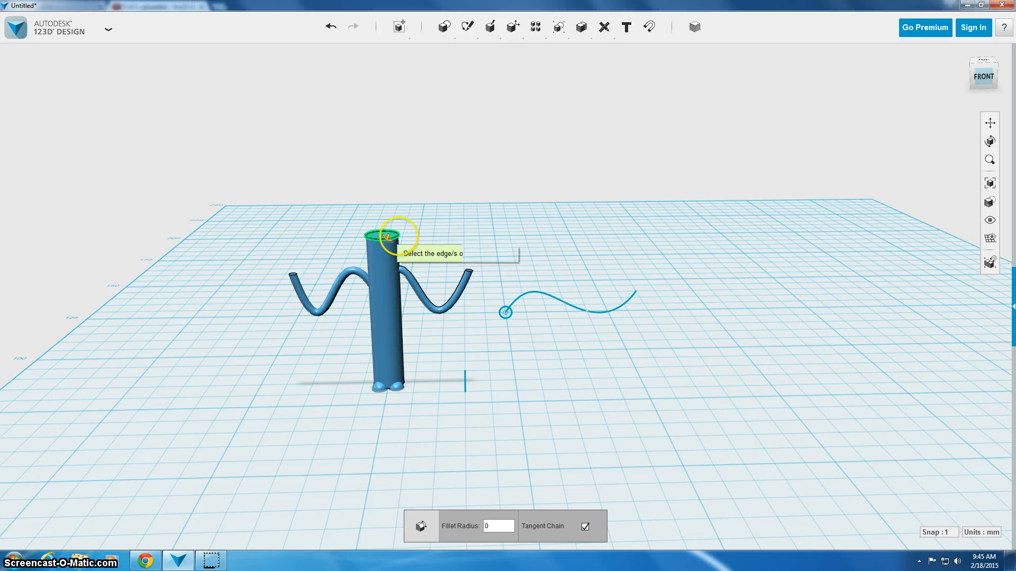
{"action": "type", "text": "4"}
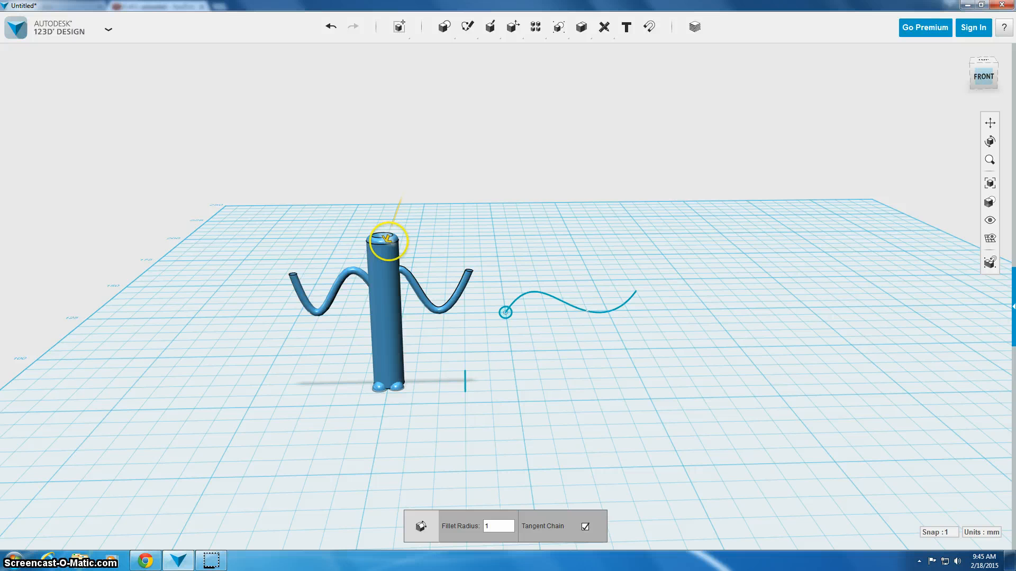
{"action": "type", "text": "2.5"}
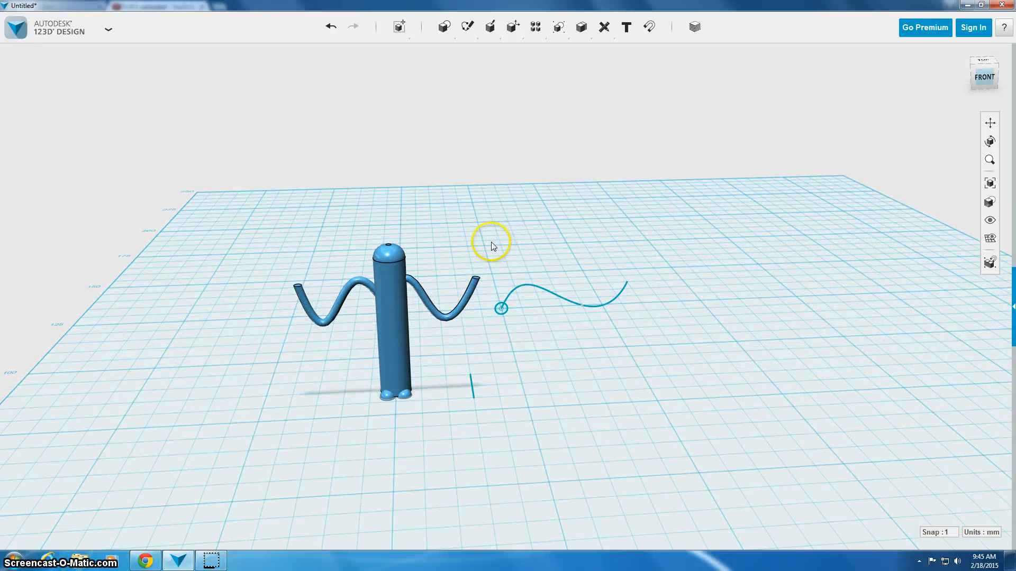
{"action": "mouse_move", "coordinate": [491, 245]}
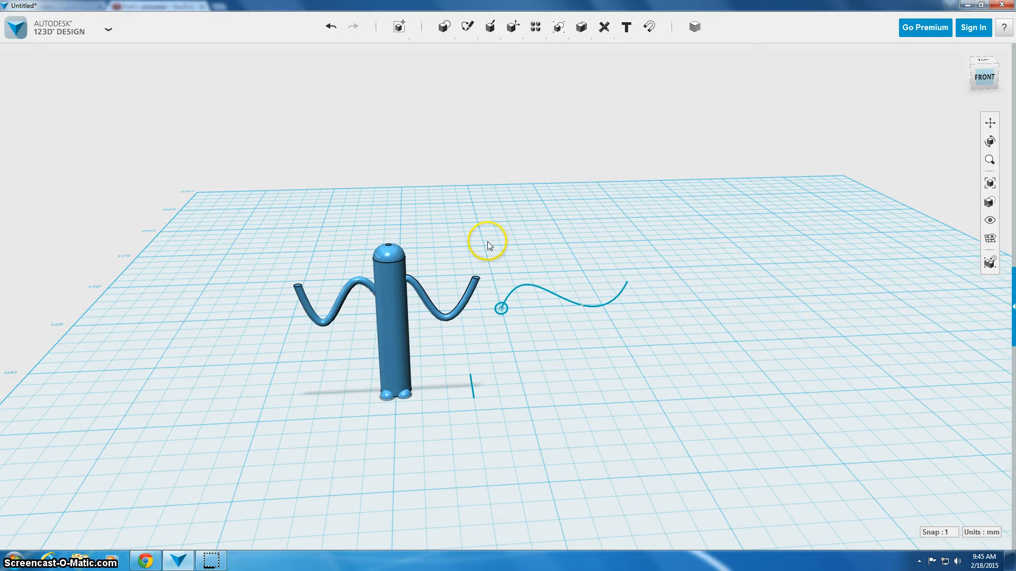
{"action": "mouse_move", "coordinate": [489, 245]}
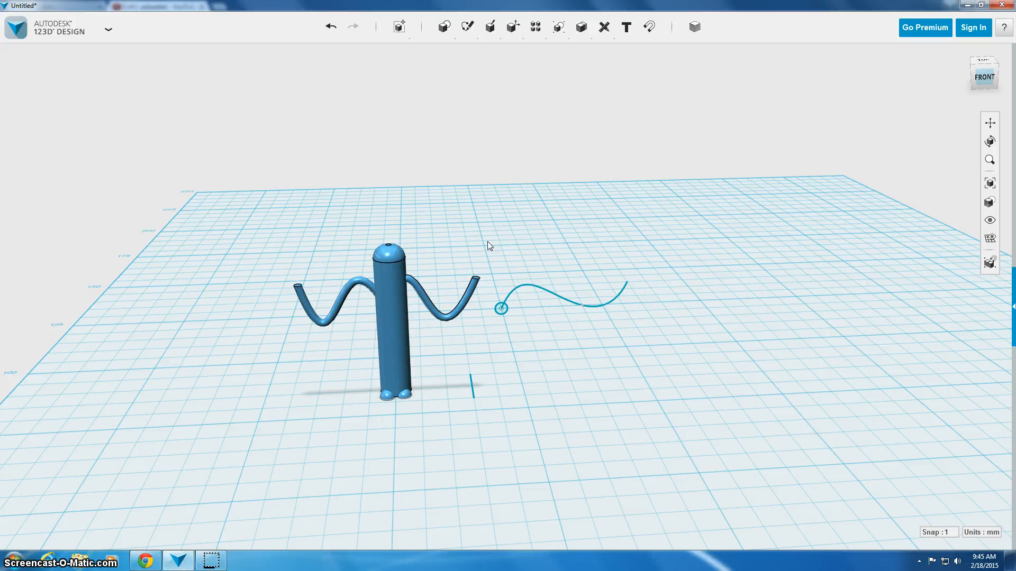
{"action": "mouse_move", "coordinate": [500, 246]}
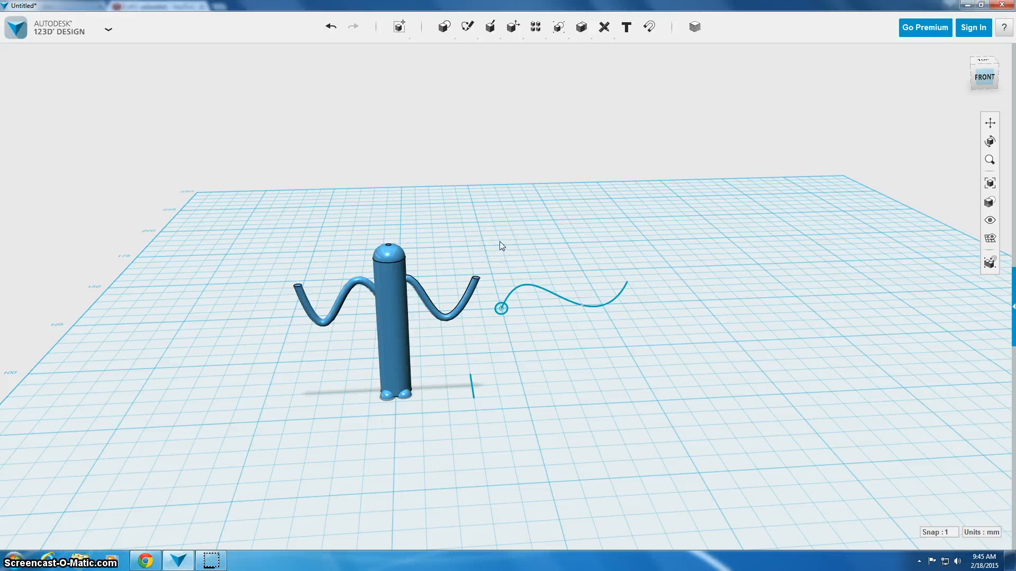
{"action": "mouse_move", "coordinate": [505, 231]}
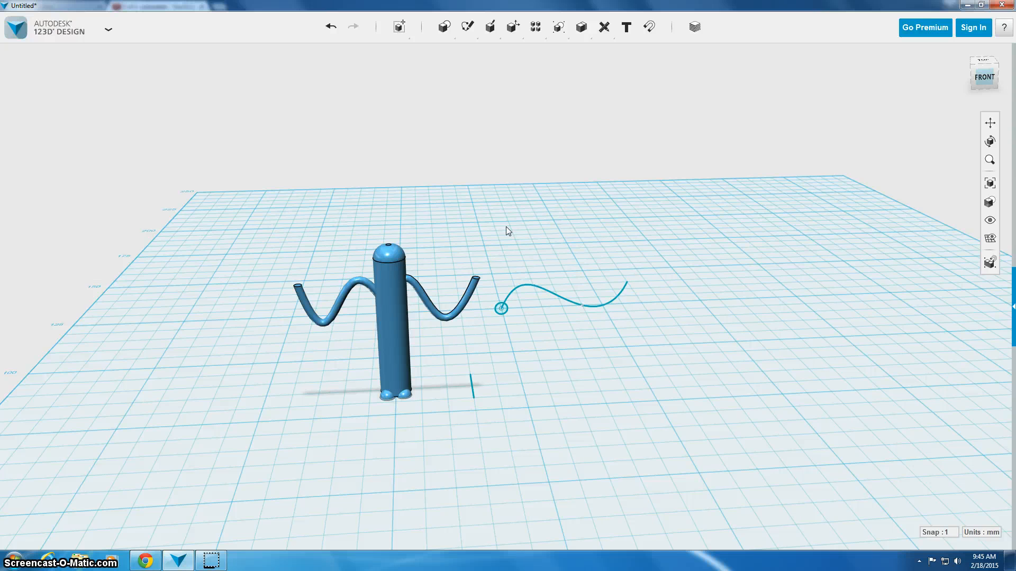
- Place a new cylinder on the grid with radius .5 and height 3
{"action": "left_click", "coordinate": [445, 26]}
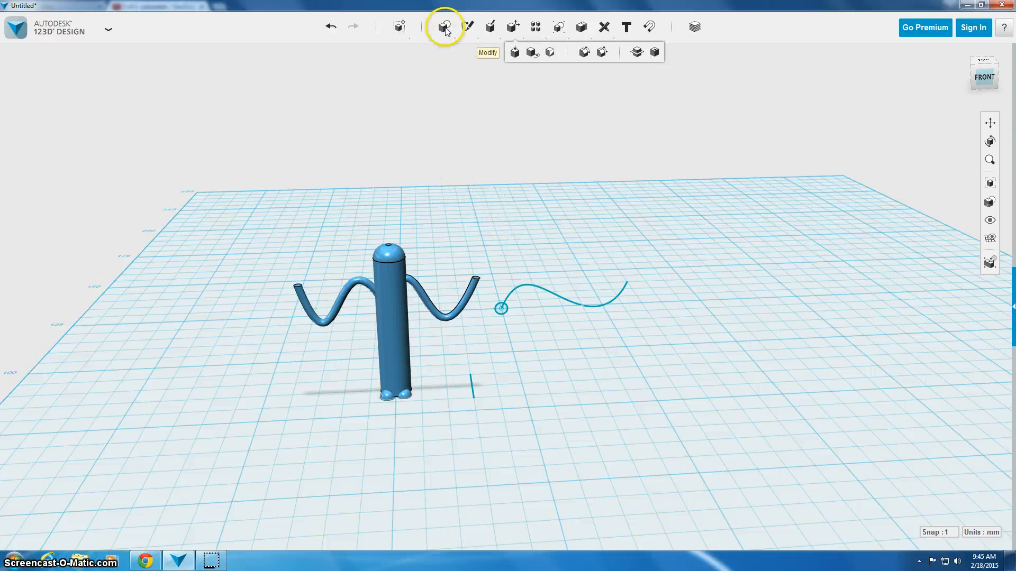
{"action": "left_click", "coordinate": [444, 25]}
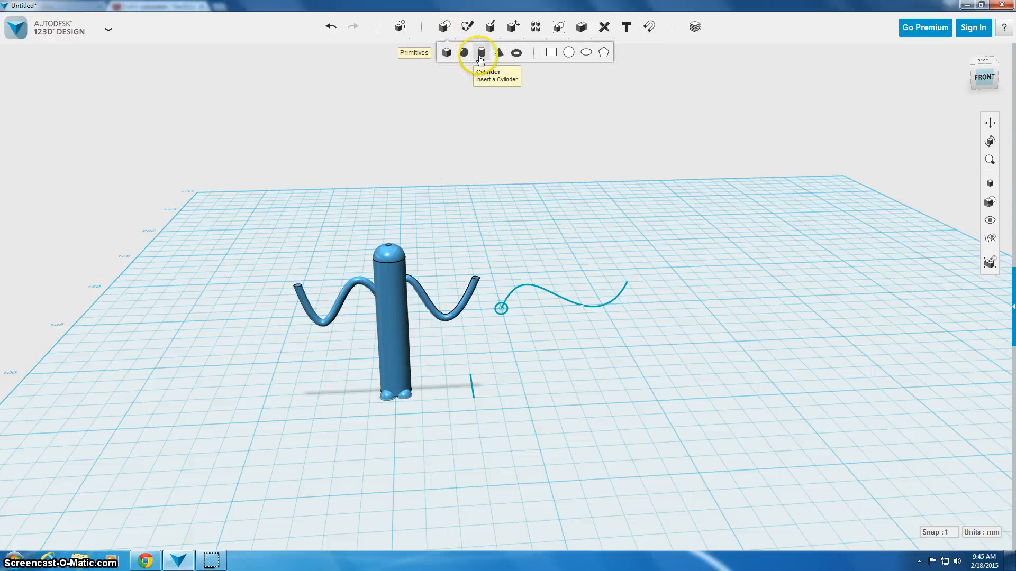
{"action": "left_click", "coordinate": [483, 52]}
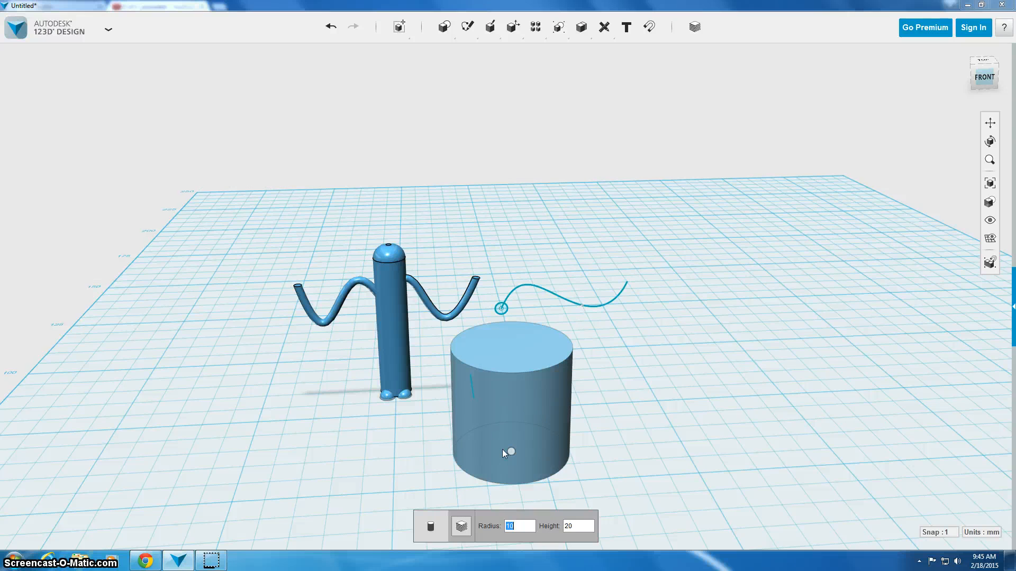
{"action": "type", "text": ".5"}
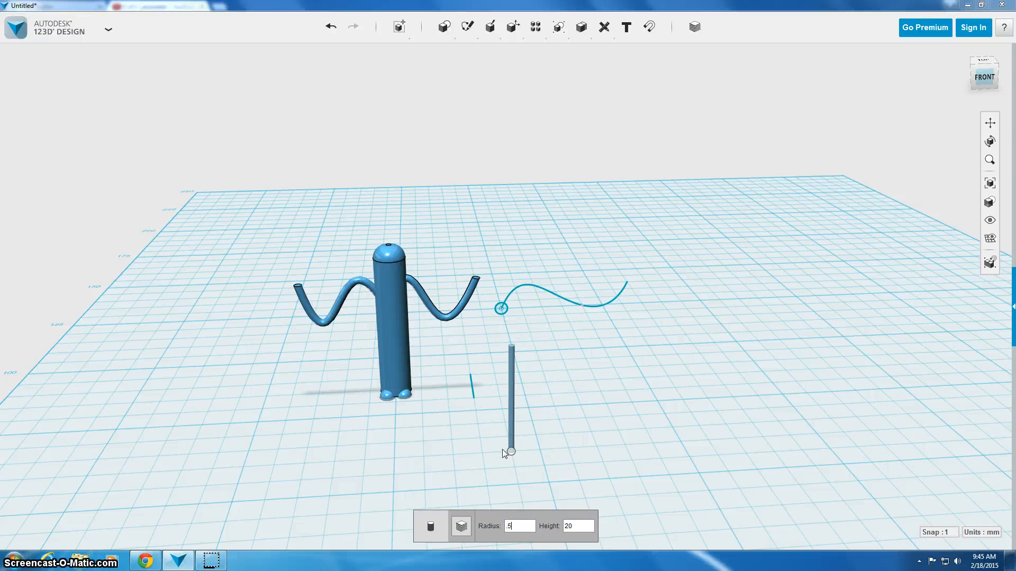
{"action": "left_click", "coordinate": [578, 527]}
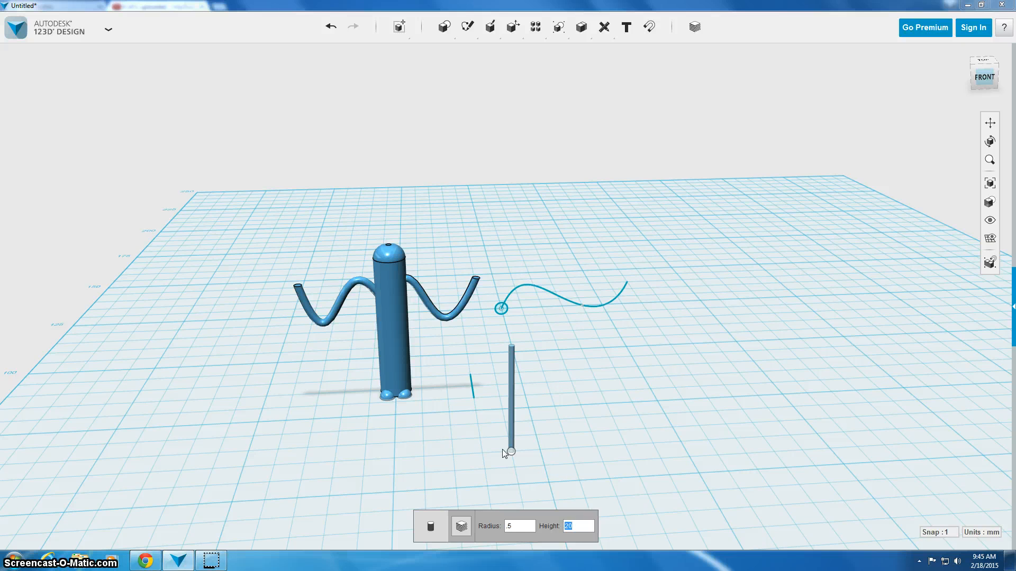
{"action": "type", "text": "3"}
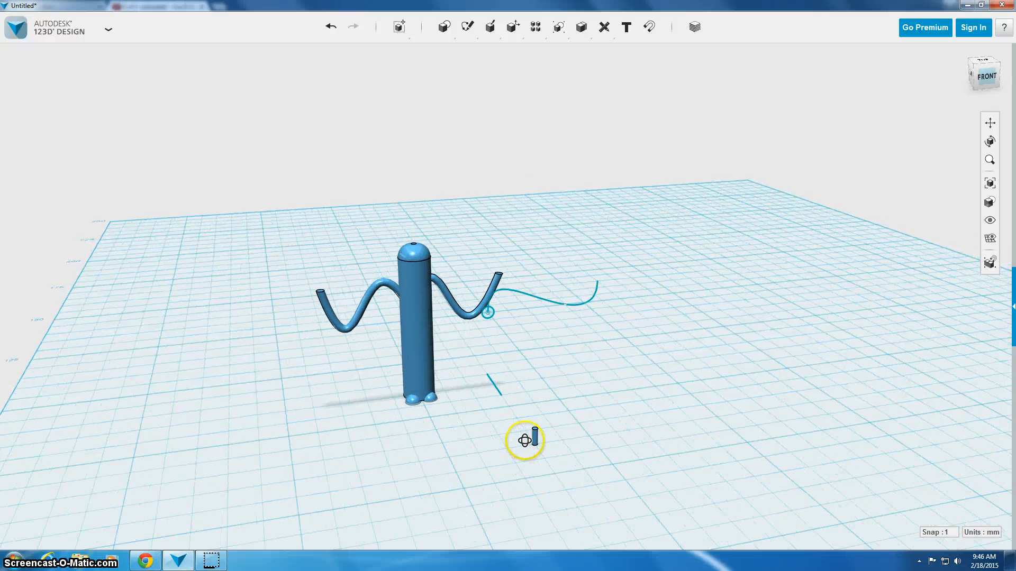
- Lift the small cylinder off the grid and rotate it a quarter turn onto its side against the body
{"action": "left_click", "coordinate": [535, 439]}
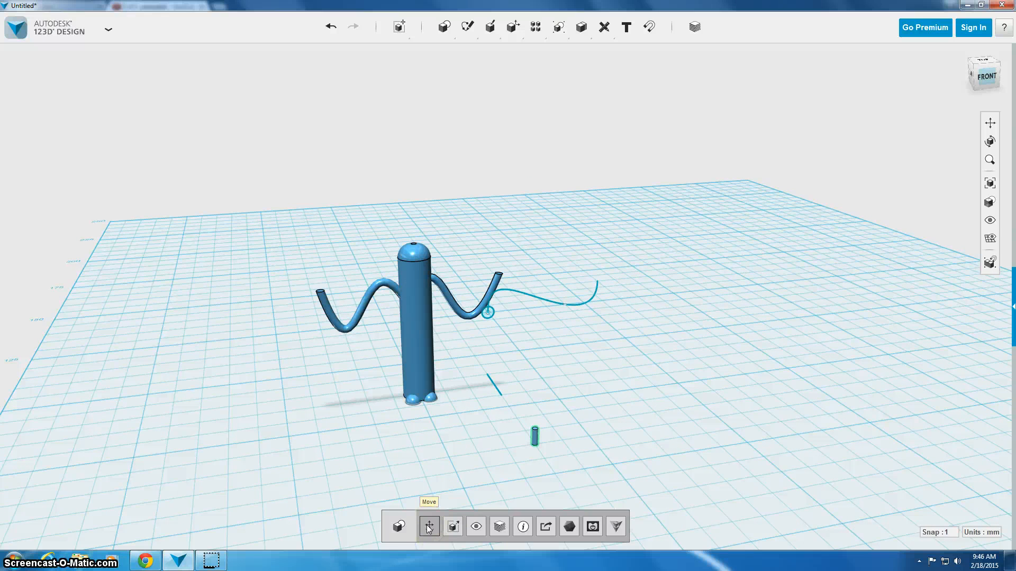
{"action": "left_click", "coordinate": [534, 436]}
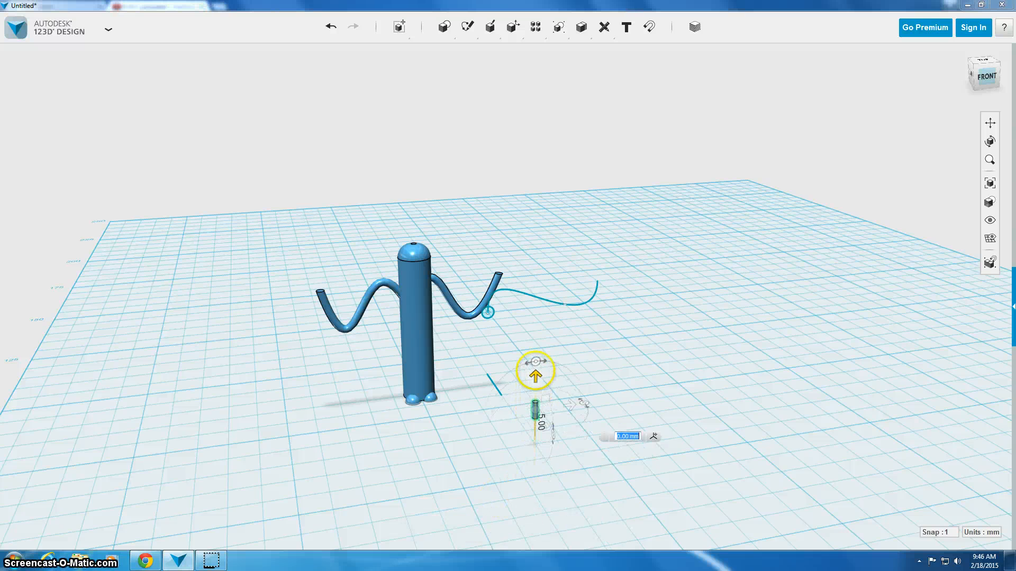
{"action": "left_click_drag", "start_coordinate": [535, 370], "coordinate": [538, 261]}
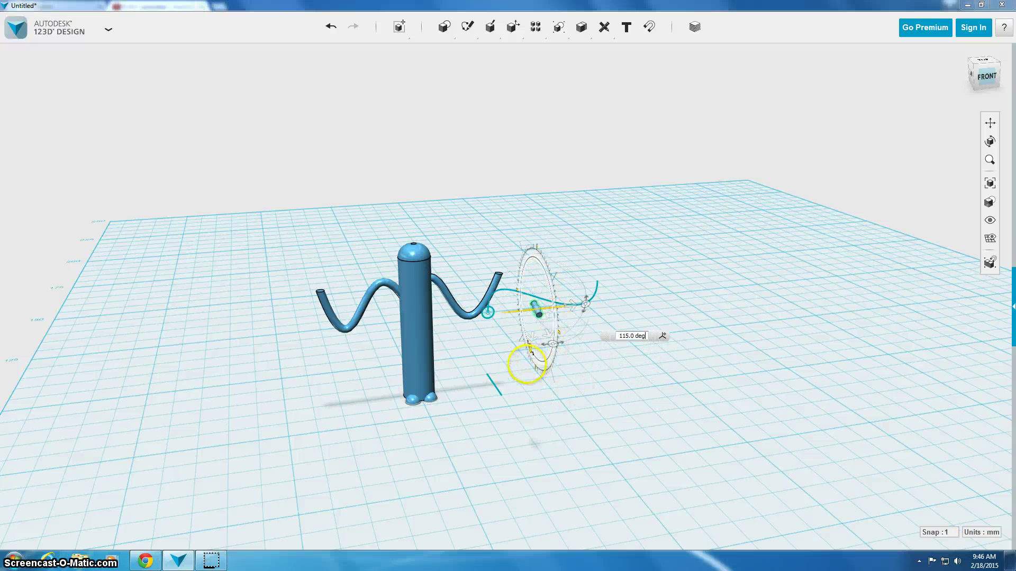
{"action": "left_click_drag", "start_coordinate": [528, 354], "coordinate": [538, 363]}
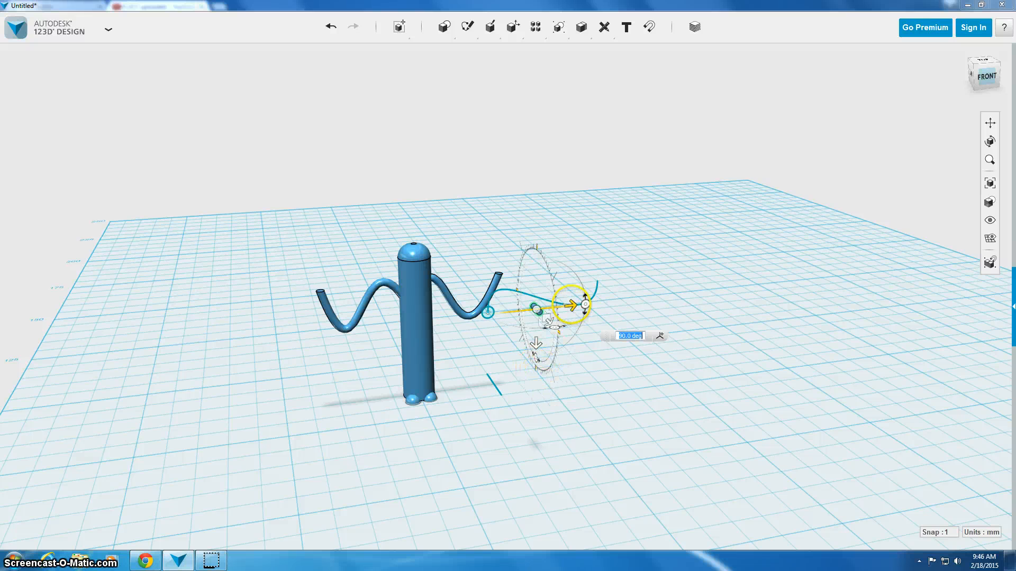
{"action": "left_click_drag", "start_coordinate": [576, 305], "coordinate": [472, 322]}
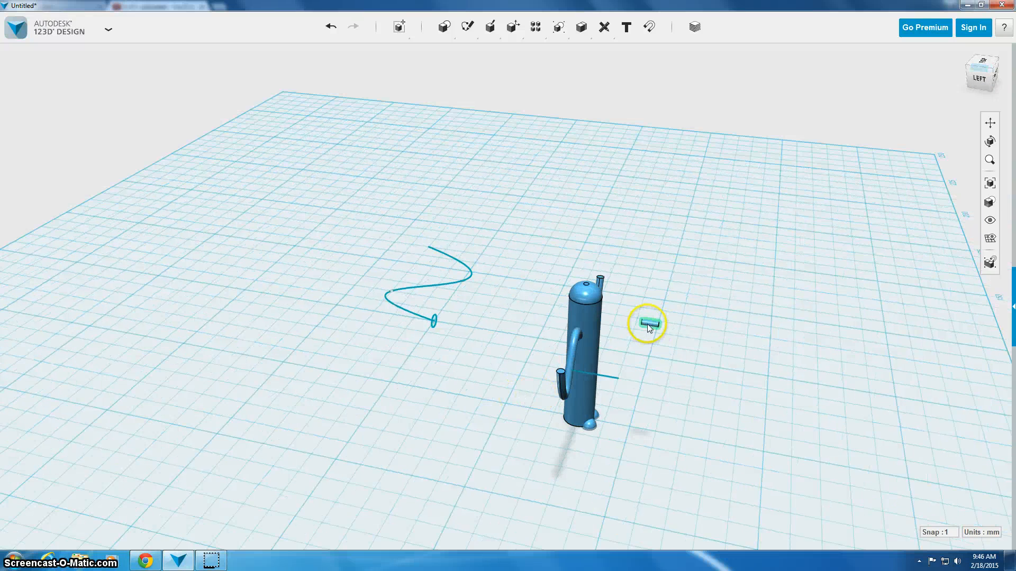
{"action": "left_click", "coordinate": [648, 322]}
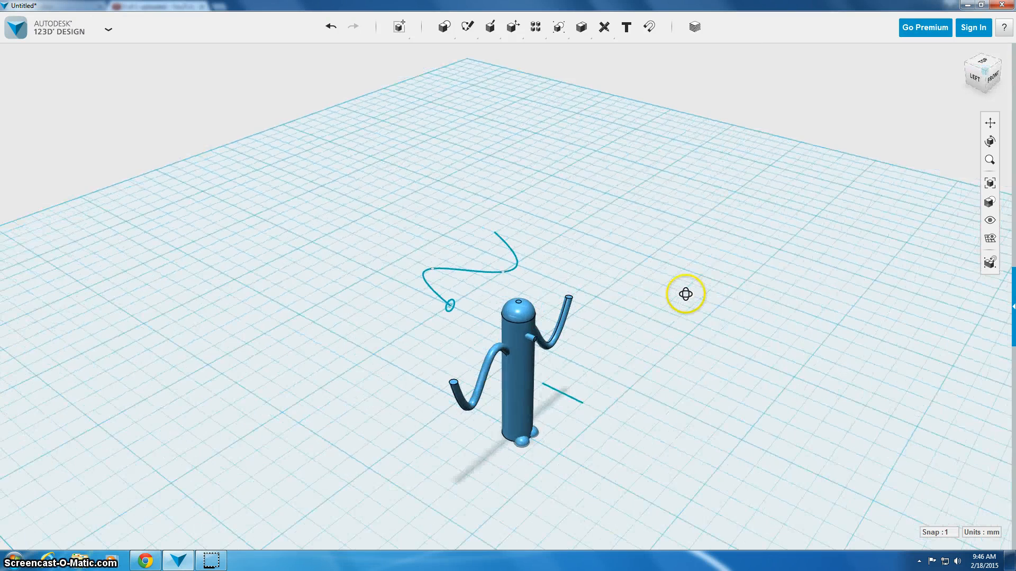
{"action": "left_click_drag", "start_coordinate": [684, 293], "coordinate": [629, 311]}
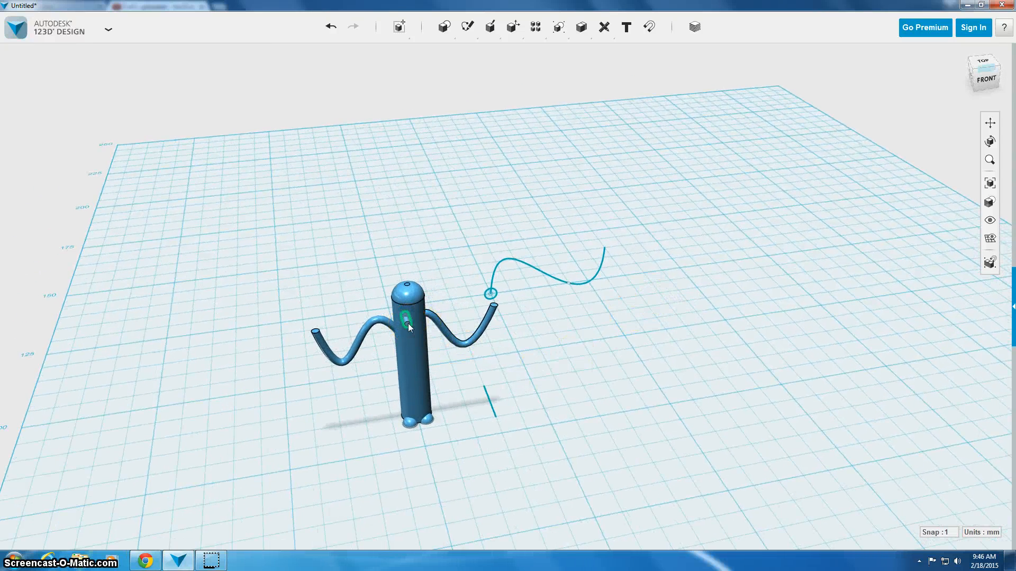
- Slide the eye piece 2 mm sideways so both eyes sit side by side on the body
{"action": "left_click", "coordinate": [406, 338]}
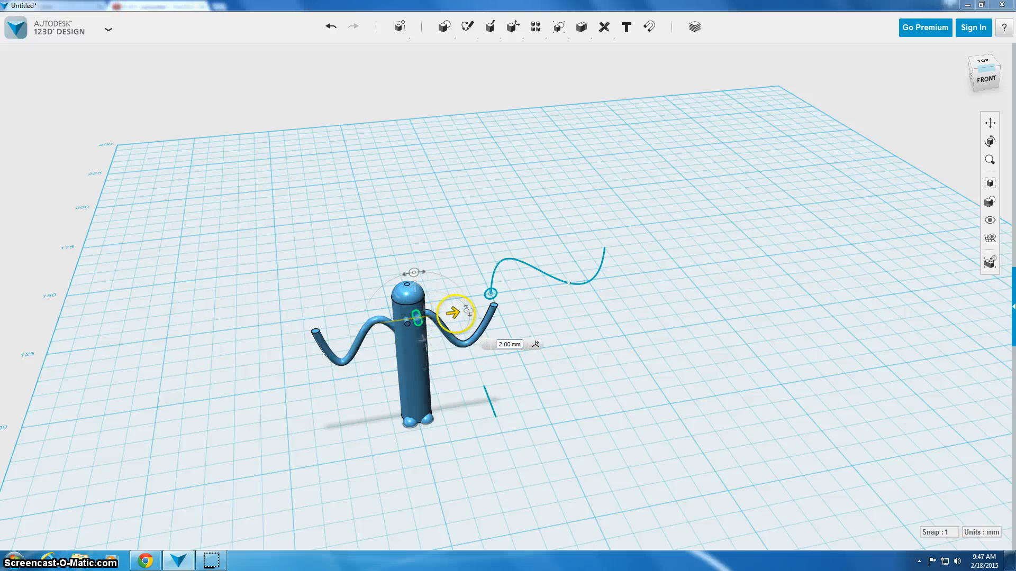
{"action": "left_click_drag", "start_coordinate": [454, 316], "coordinate": [463, 311]}
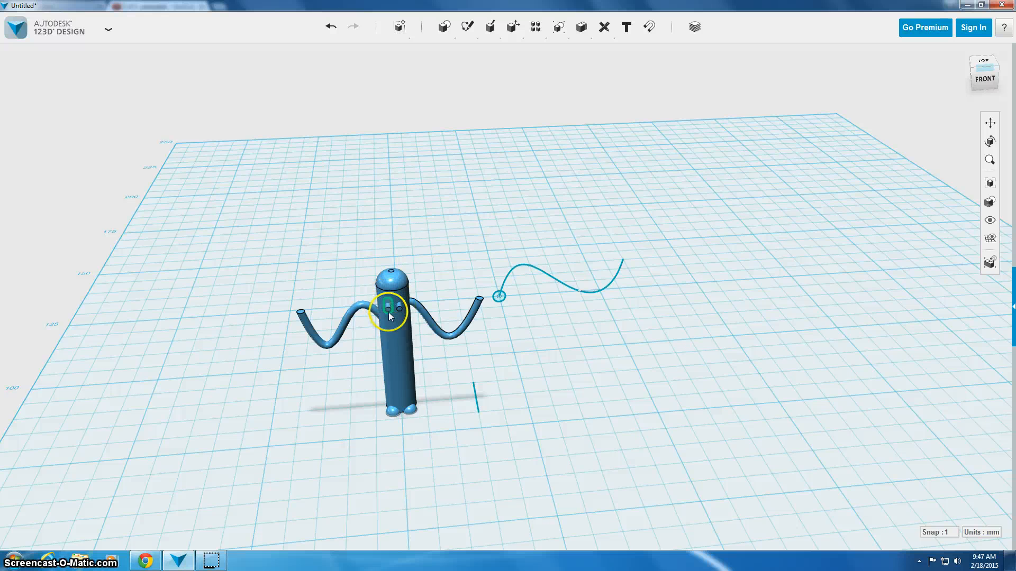
- Start a Combine Subtract with the domed body as the target solid for the first eye
{"action": "left_click", "coordinate": [580, 27]}
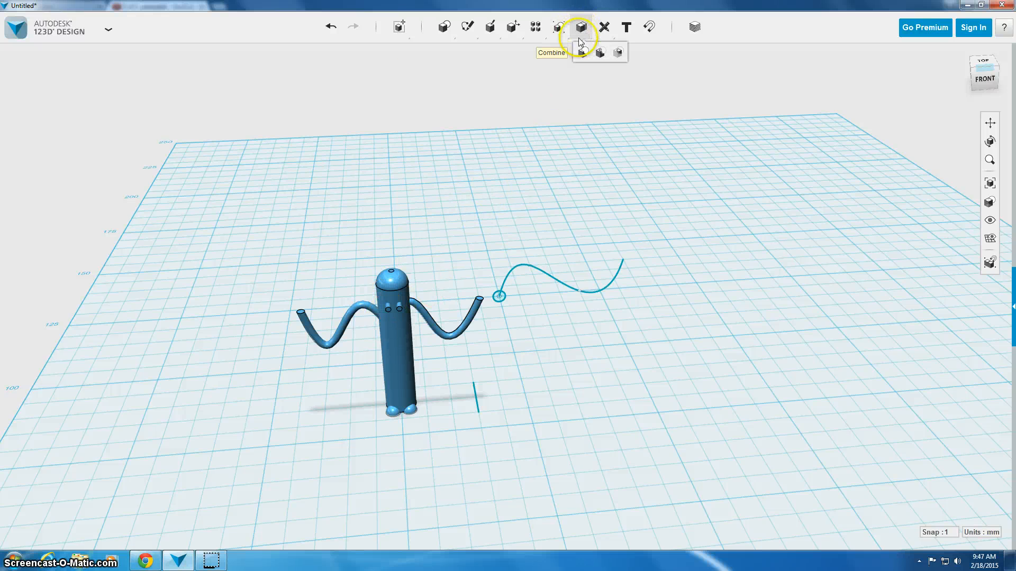
{"action": "mouse_move", "coordinate": [599, 53]}
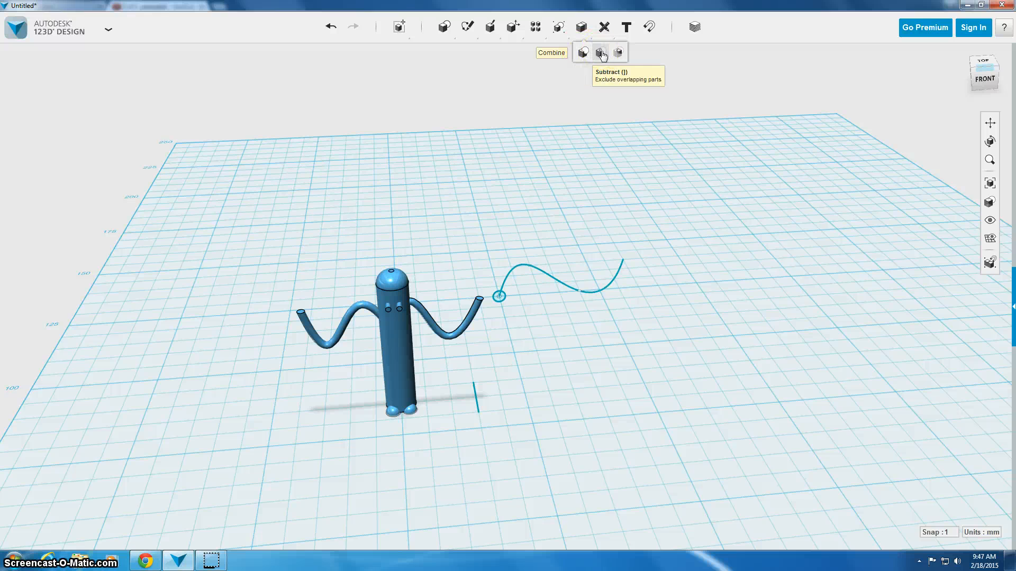
{"action": "left_click", "coordinate": [599, 53]}
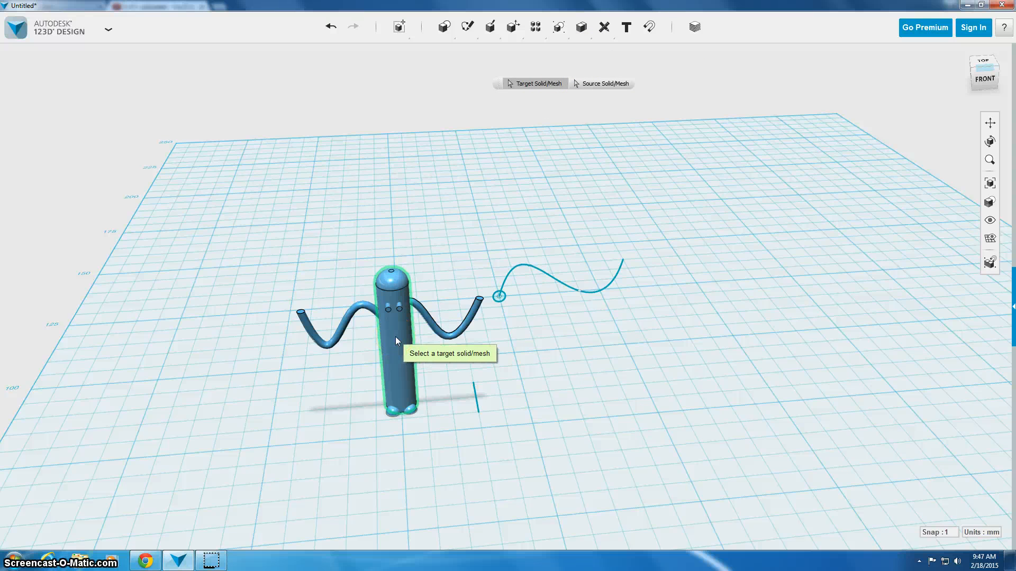
{"action": "left_click", "coordinate": [396, 341]}
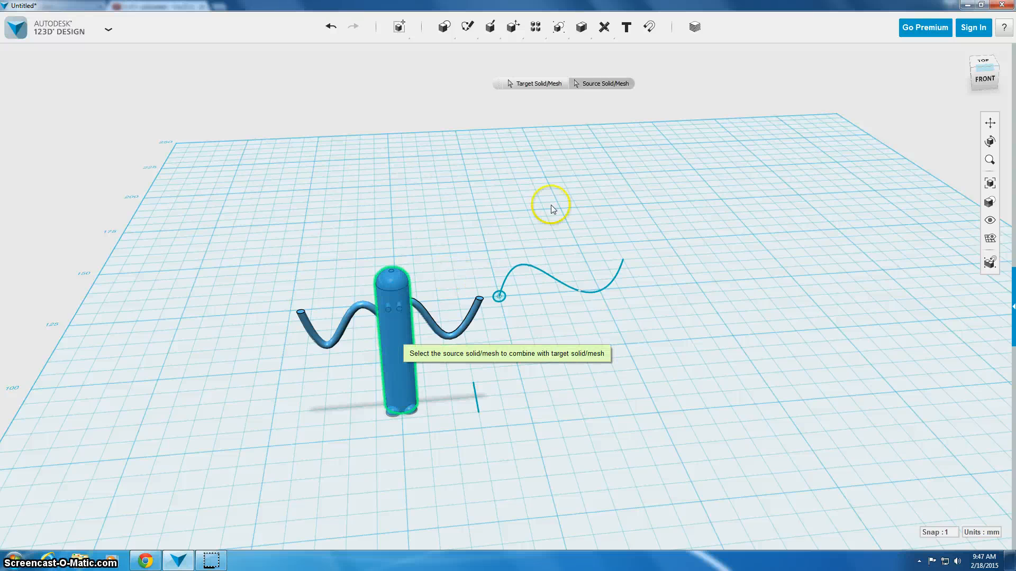
{"action": "mouse_move", "coordinate": [410, 296]}
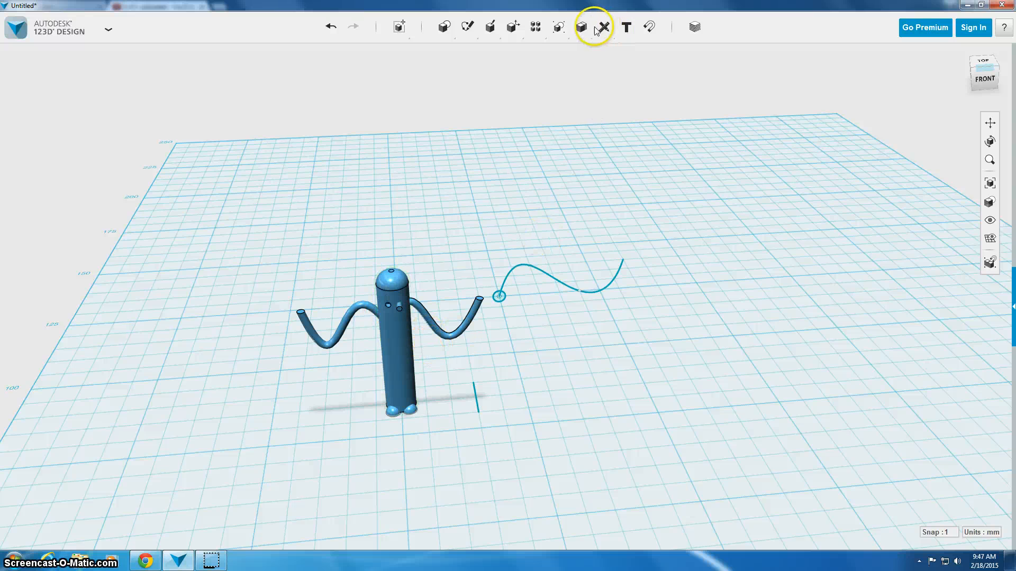
- Start a second Subtract with the body as target for the other eye hole
{"action": "left_click", "coordinate": [603, 26]}
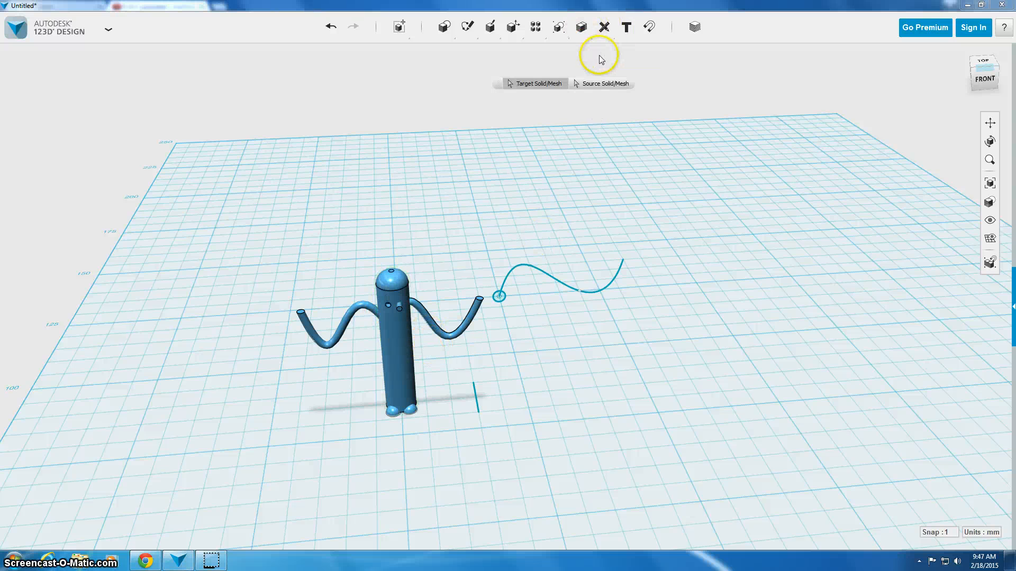
{"action": "left_click", "coordinate": [395, 356]}
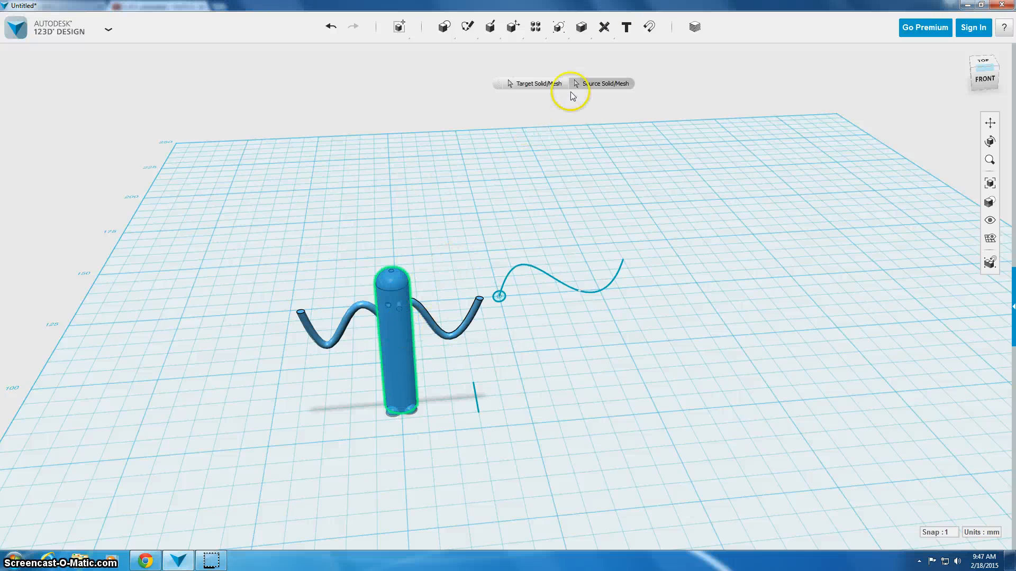
{"action": "mouse_move", "coordinate": [482, 265]}
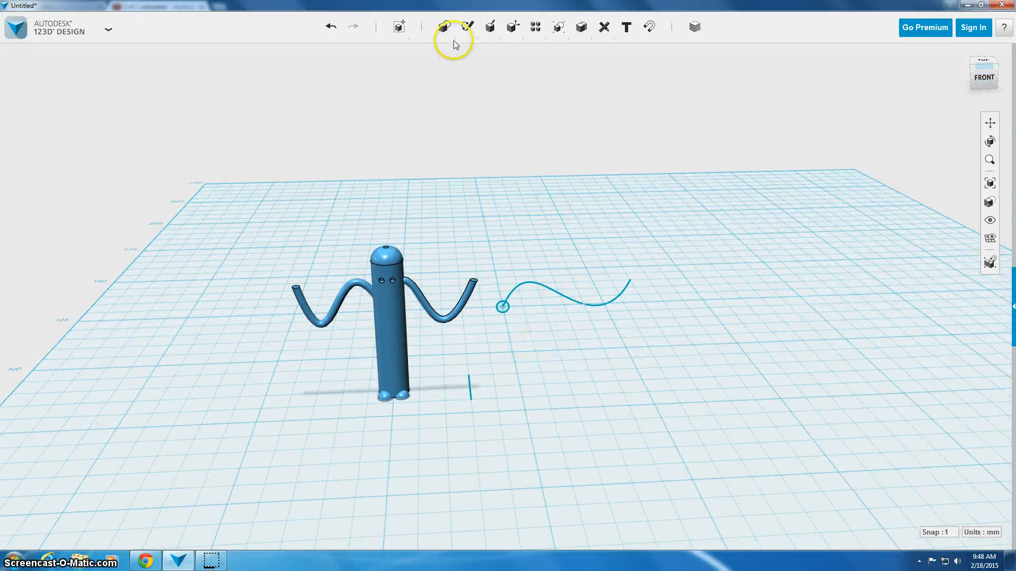
- Add a thin box primitive on the grid, entering 5, .5 and then 4 for its dimensions
{"action": "left_click", "coordinate": [444, 25]}
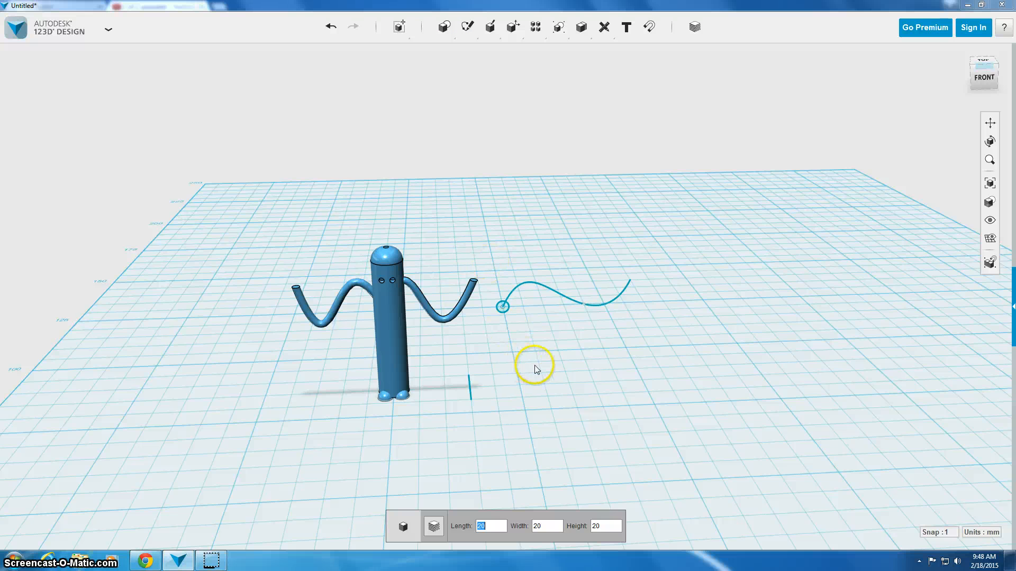
{"action": "left_click", "coordinate": [535, 364]}
{"action": "type", "text": "2"}
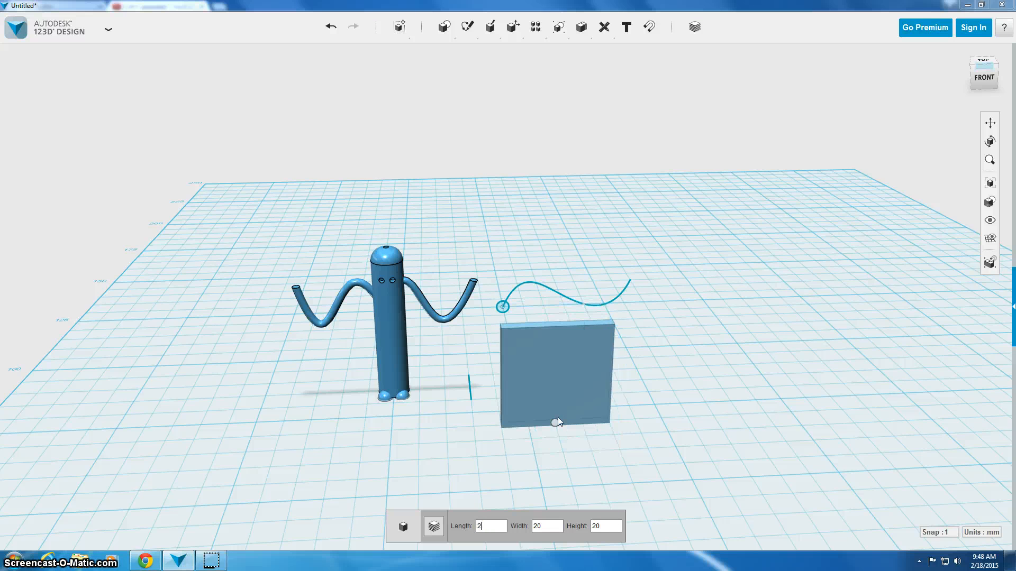
{"action": "left_click", "coordinate": [546, 527]}
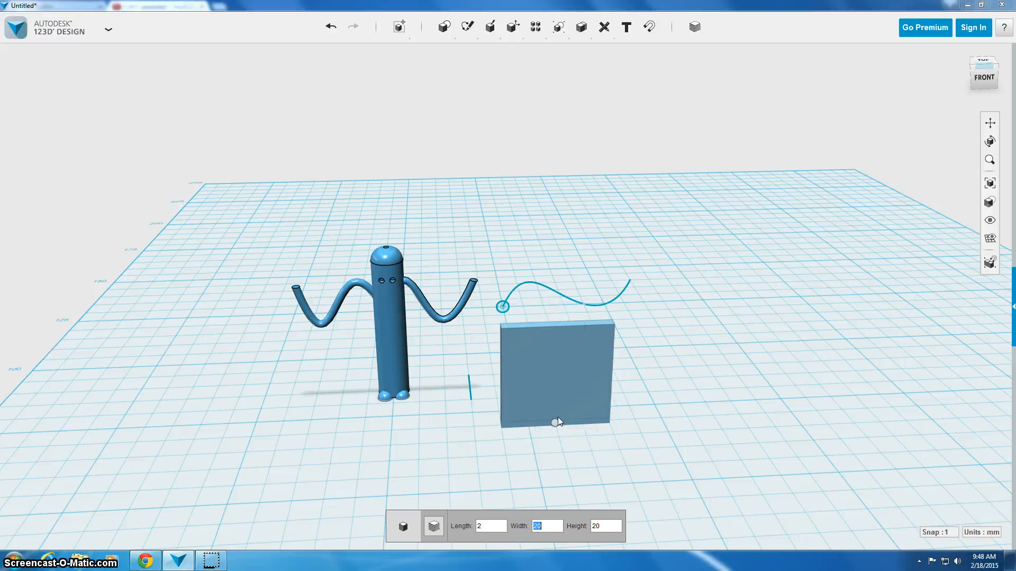
{"action": "type", "text": "5"}
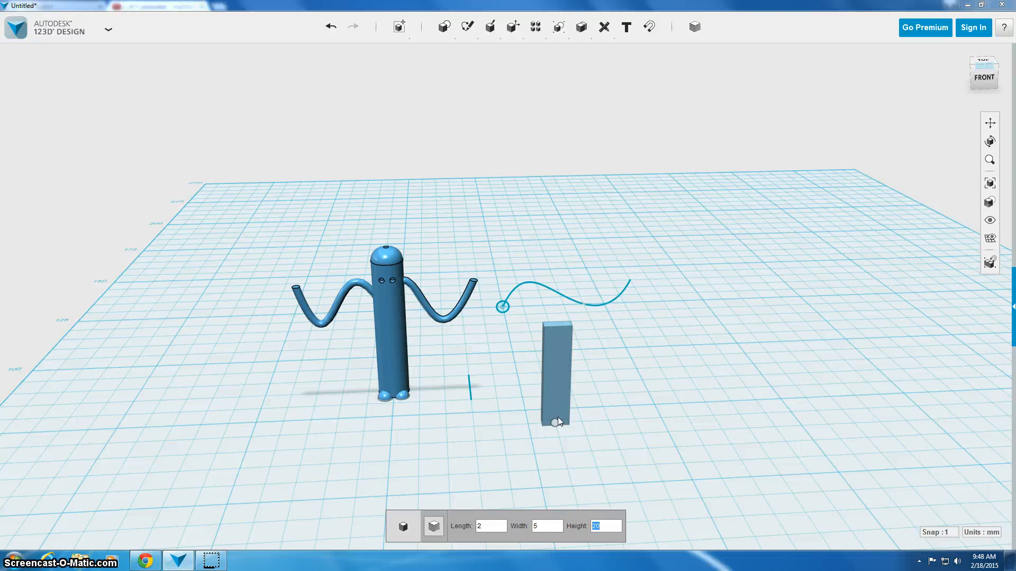
{"action": "type", "text": ".5"}
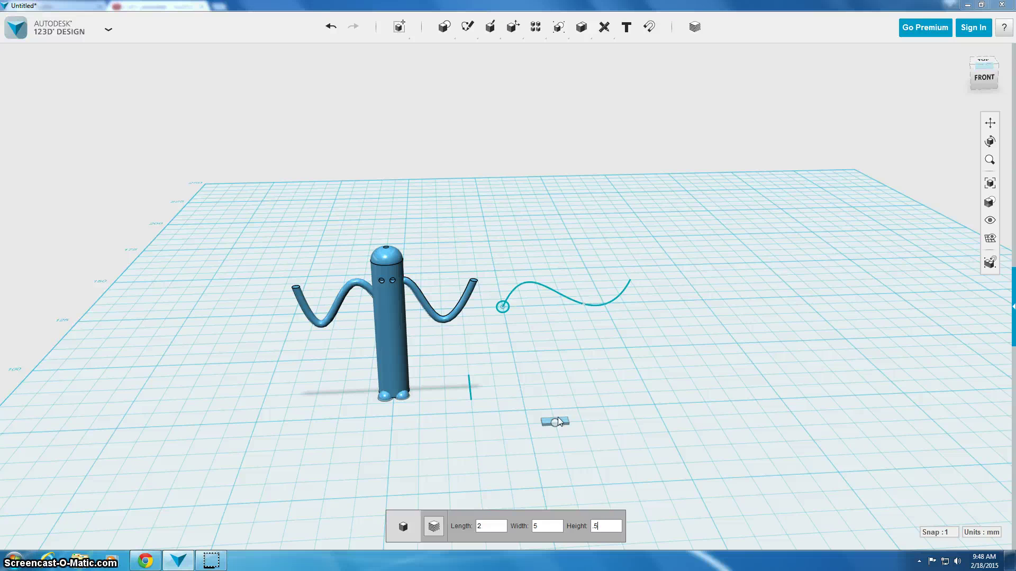
{"action": "left_click", "coordinate": [540, 527]}
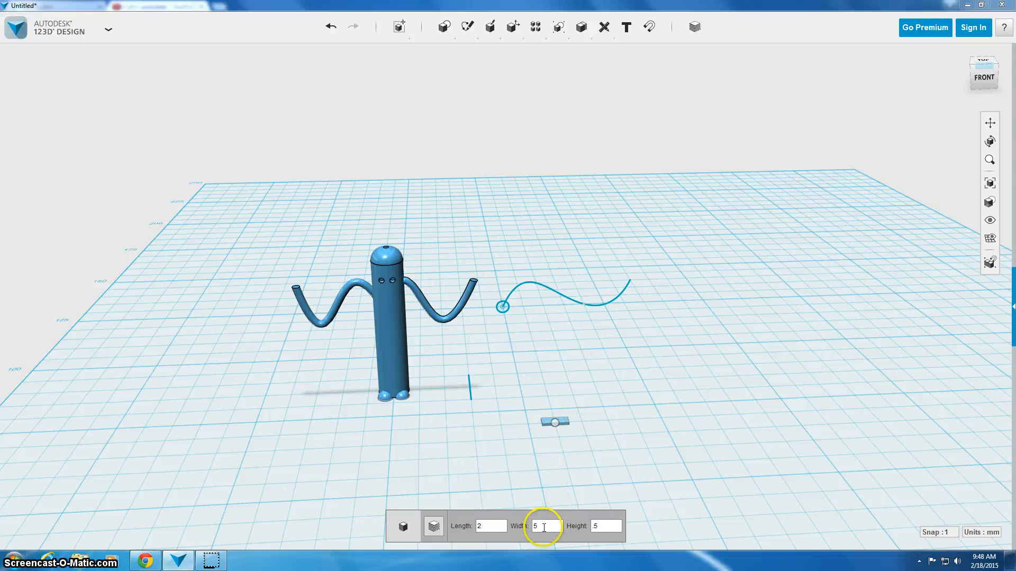
{"action": "type", "text": "4"}
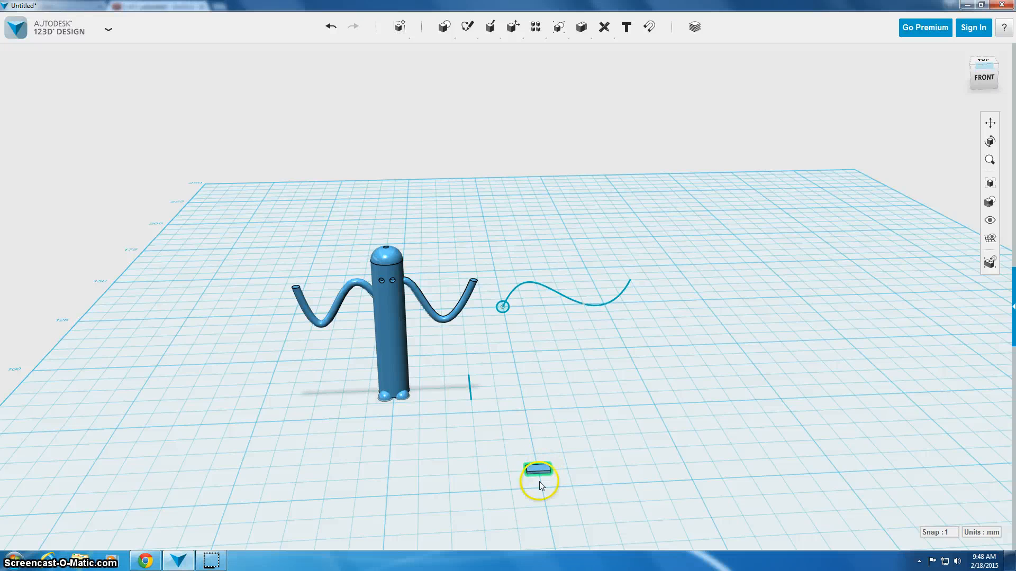
- Move the small box sideways, forward and up onto the body's face below the eye holes
{"action": "left_click", "coordinate": [535, 478]}
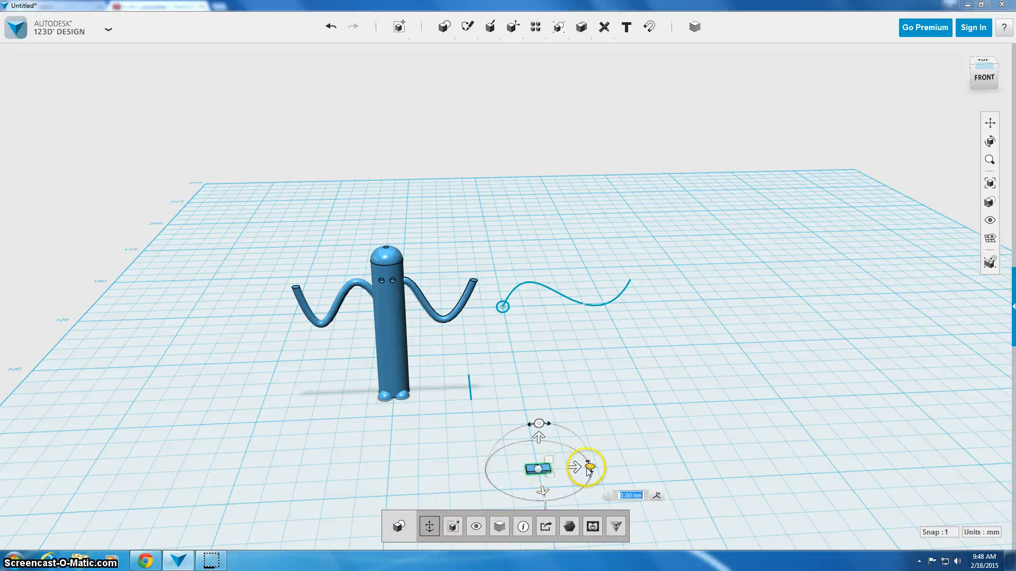
{"action": "left_click_drag", "start_coordinate": [586, 466], "coordinate": [430, 470]}
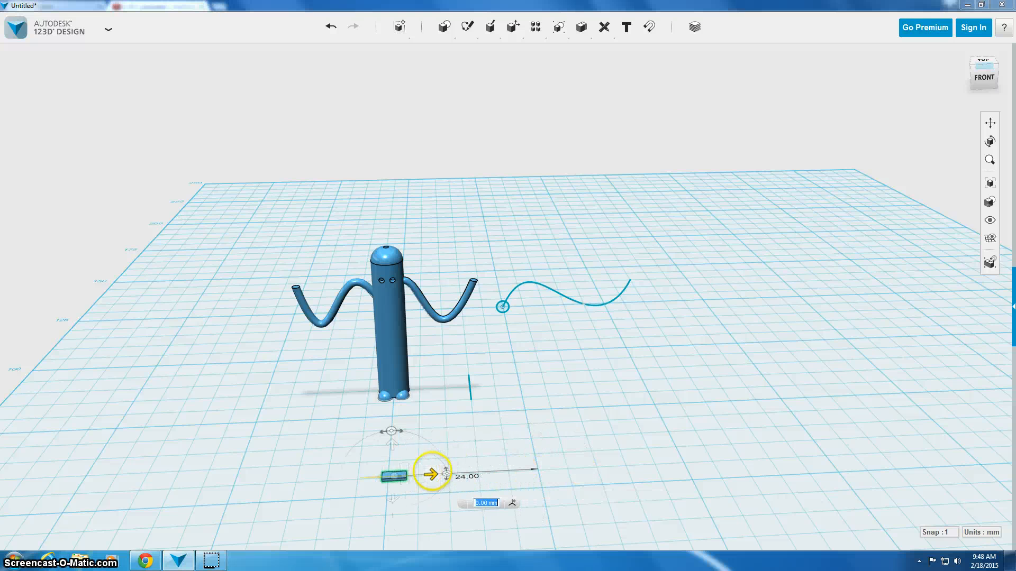
{"action": "left_click_drag", "start_coordinate": [431, 472], "coordinate": [421, 473]}
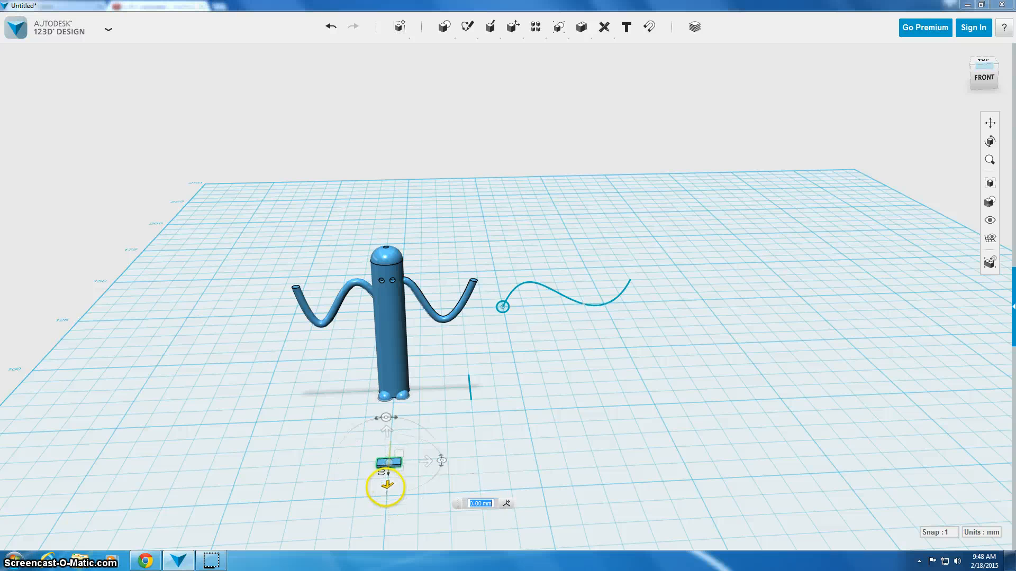
{"action": "left_click_drag", "start_coordinate": [385, 485], "coordinate": [385, 408]}
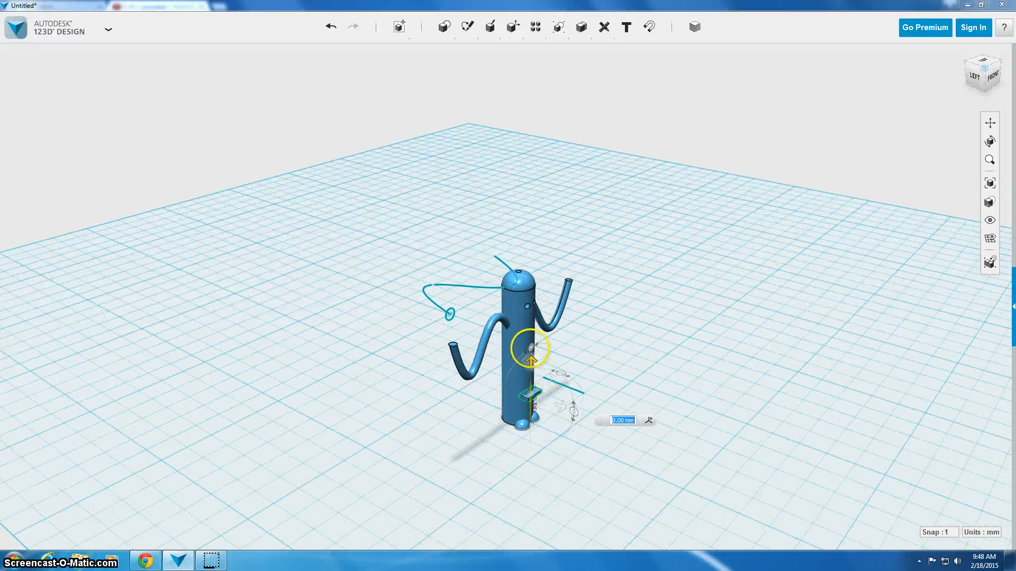
{"action": "left_click_drag", "start_coordinate": [530, 342], "coordinate": [538, 281]}
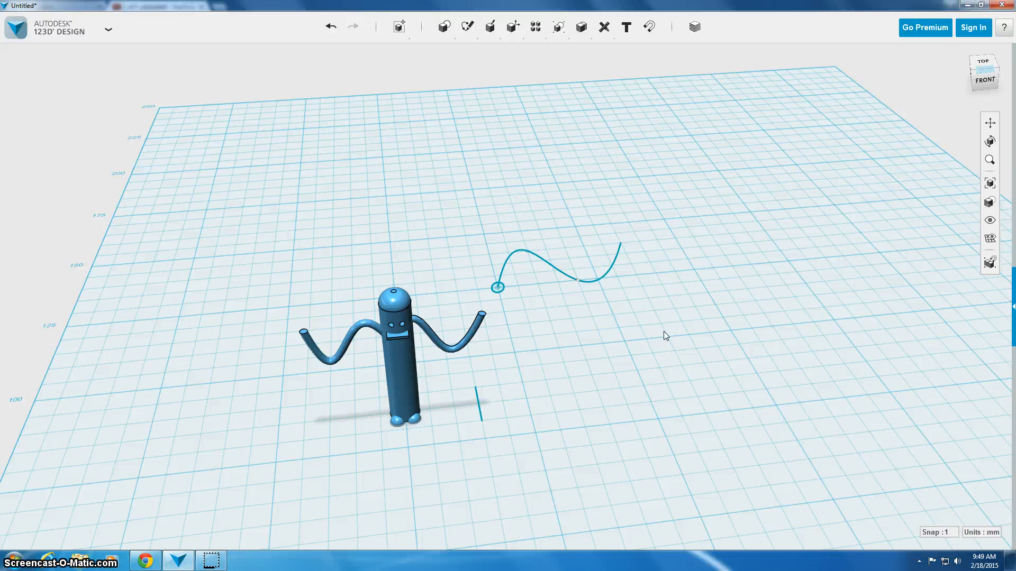
- Start a Subtract with the body as target to cut the mouth box into it
{"action": "left_click", "coordinate": [581, 26]}
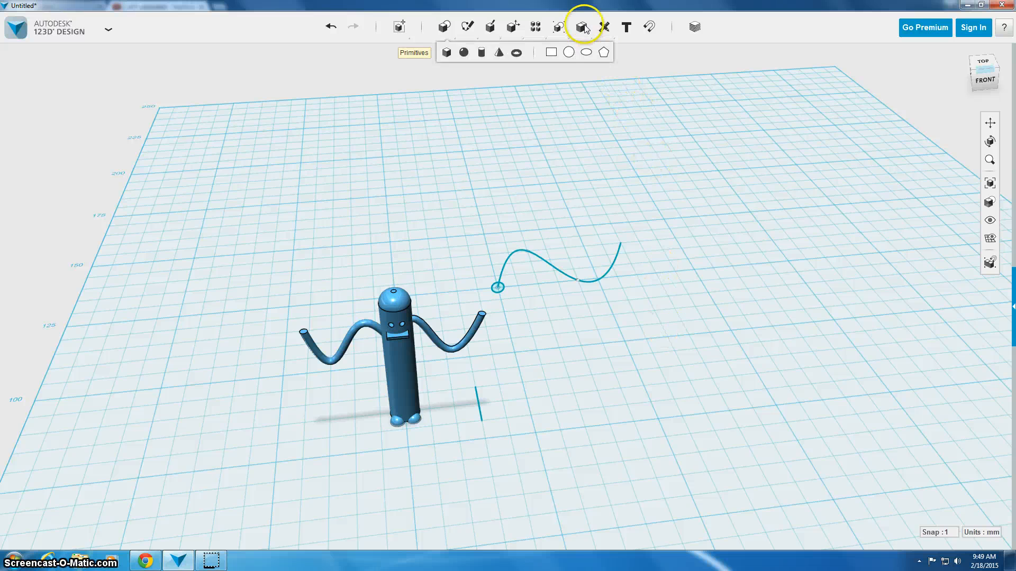
{"action": "left_click", "coordinate": [580, 26]}
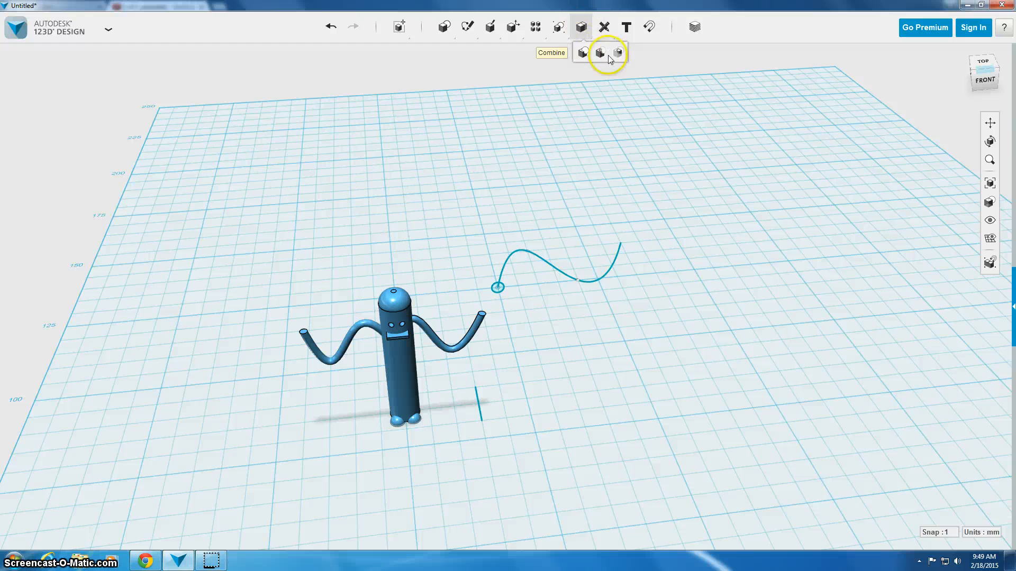
{"action": "left_click", "coordinate": [596, 53]}
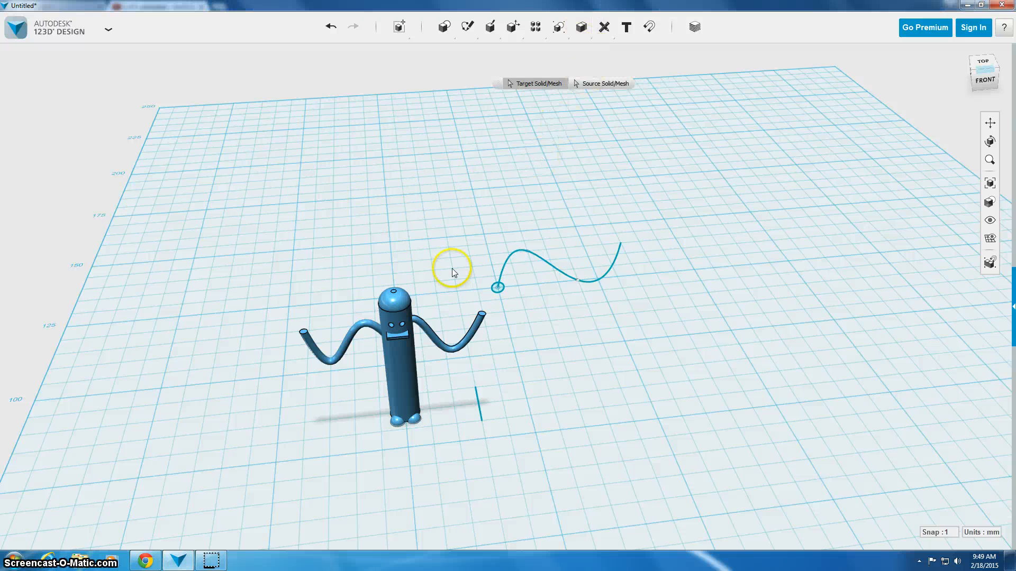
{"action": "left_click", "coordinate": [402, 368]}
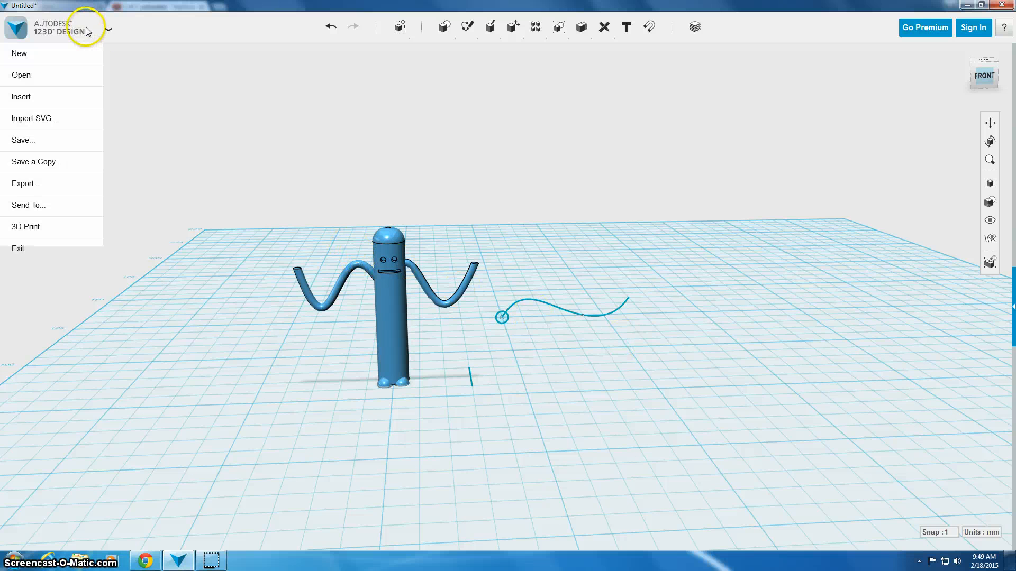
{"action": "mouse_move", "coordinate": [33, 164]}
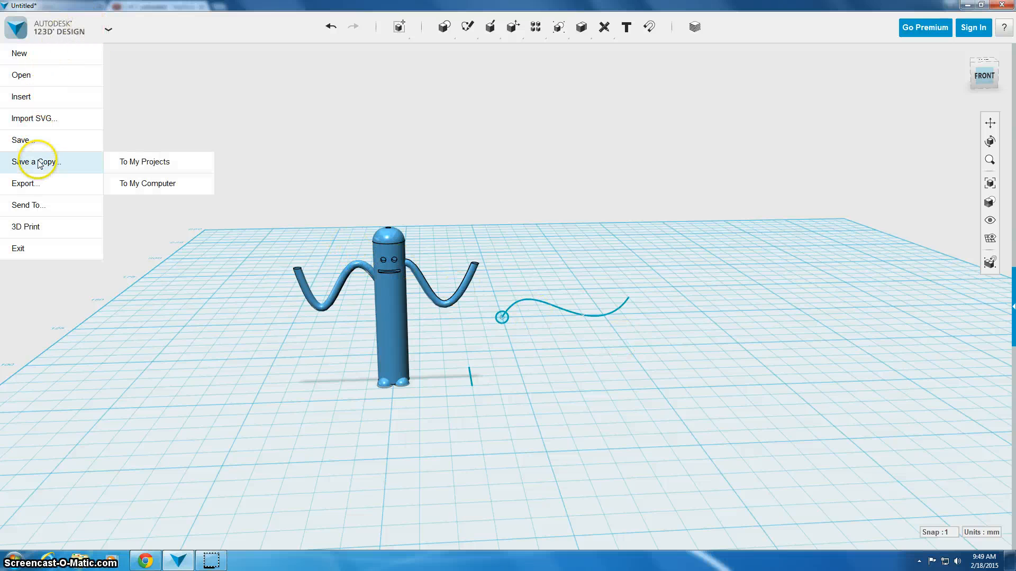
- Start saving a copy to this computer and browse into Documents > Business
{"action": "left_click", "coordinate": [146, 184]}
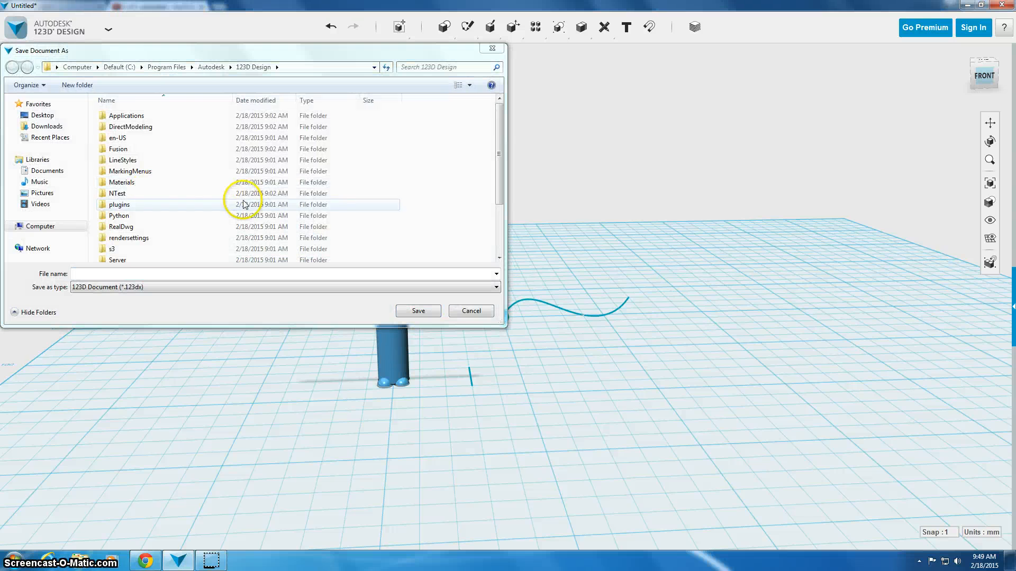
{"action": "left_click", "coordinate": [47, 170]}
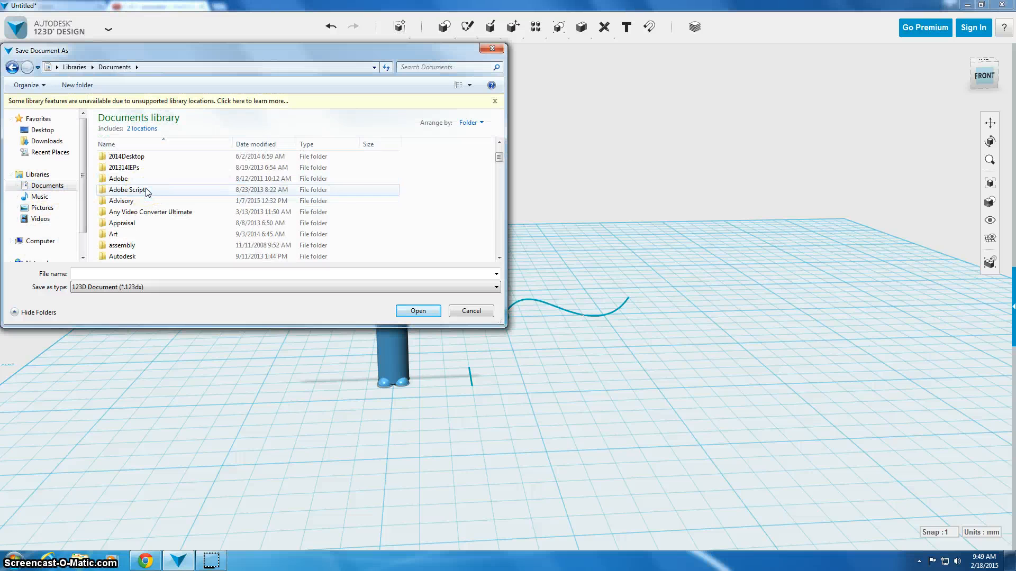
{"action": "scroll", "scroll_direction": "down", "scroll_amount": 3}
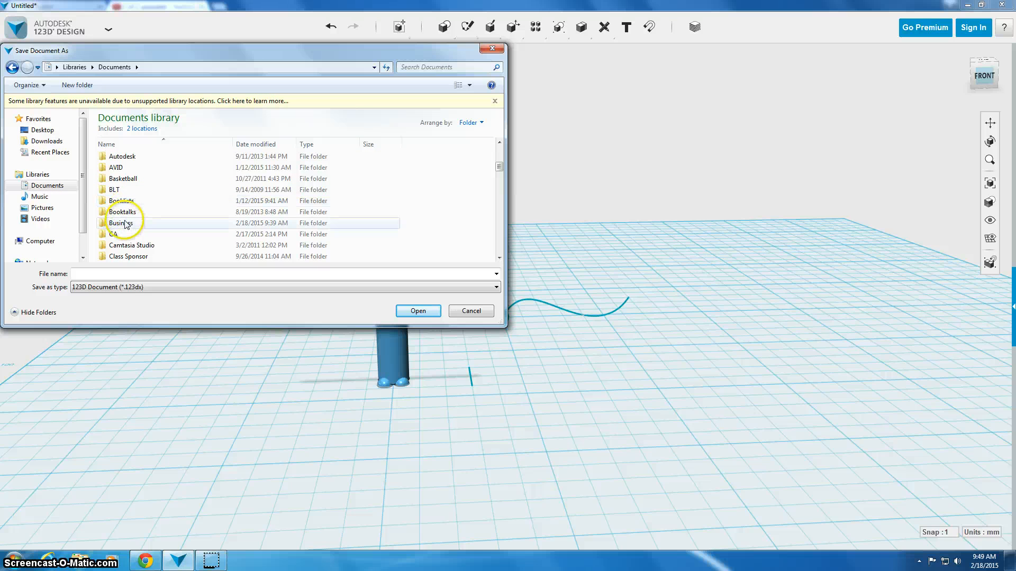
{"action": "left_click", "coordinate": [121, 222]}
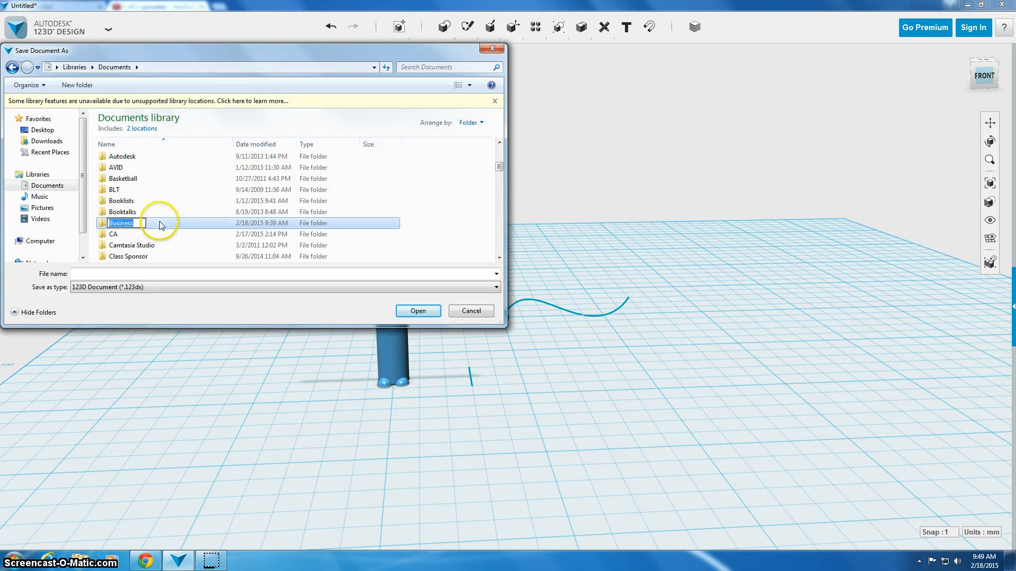
{"action": "double_click", "coordinate": [121, 223]}
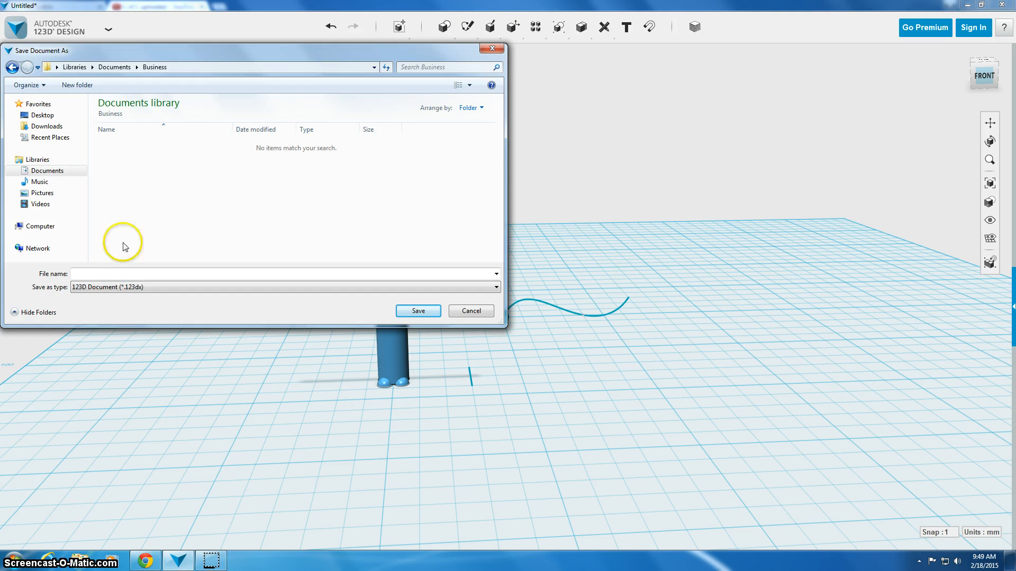
- Name the copy 'practice guy' and save it as a 123dx document
{"action": "type", "text": "practice"}
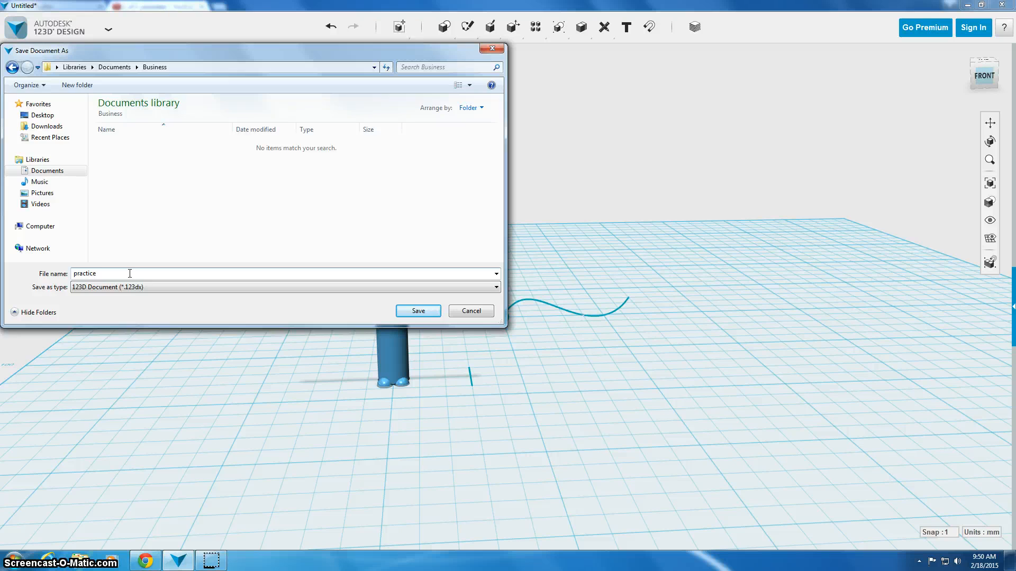
{"action": "left_click", "coordinate": [418, 311]}
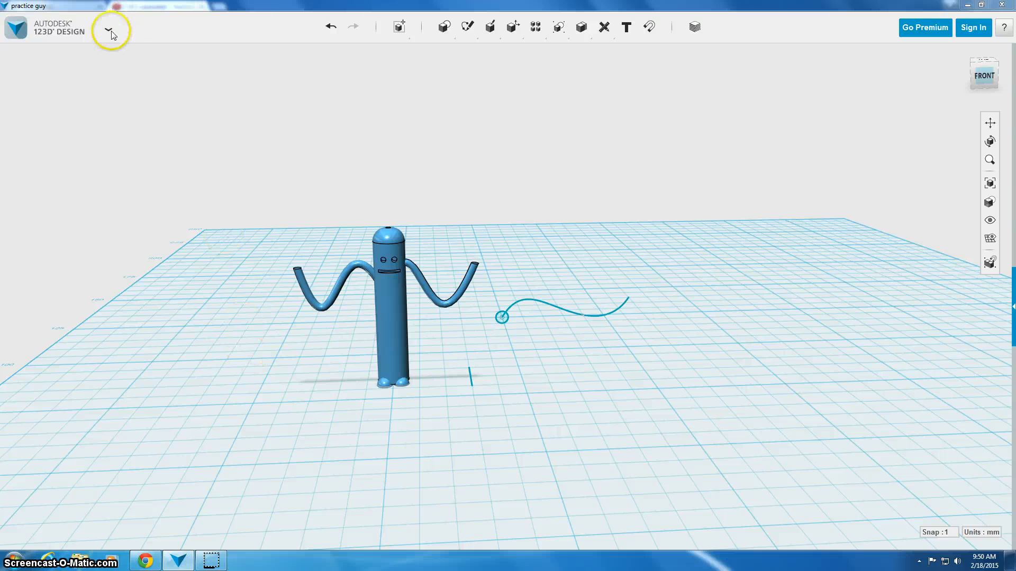
- Begin an STL export from the application menu's Export formats
{"action": "left_click", "coordinate": [109, 31]}
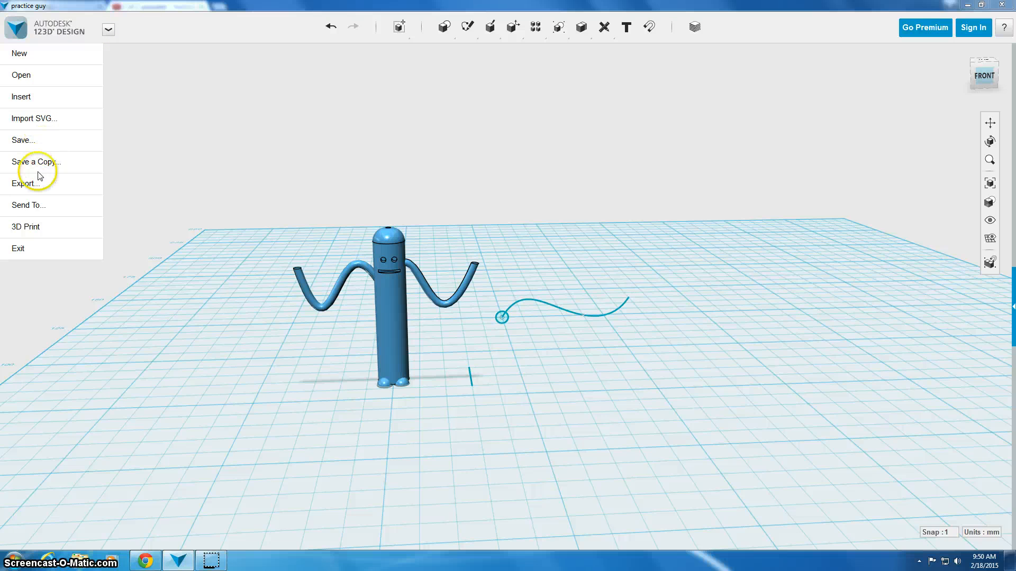
{"action": "left_click", "coordinate": [25, 226]}
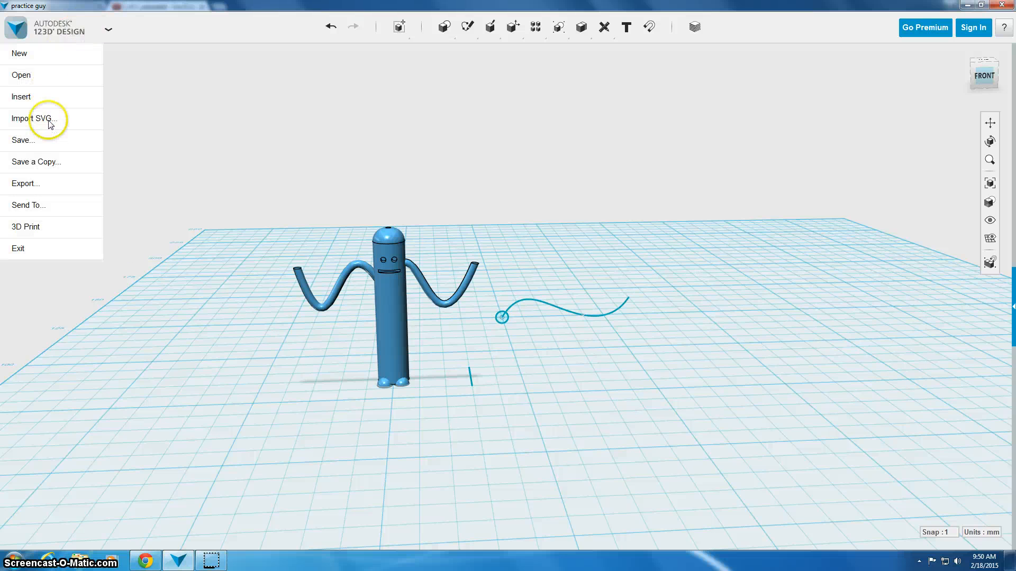
{"action": "left_click", "coordinate": [26, 184]}
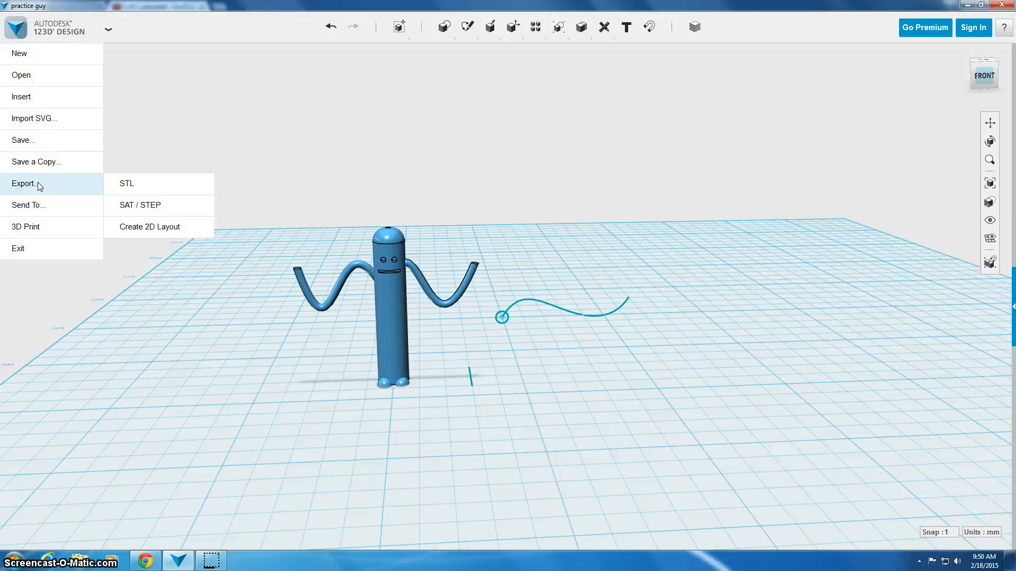
{"action": "mouse_move", "coordinate": [133, 193]}
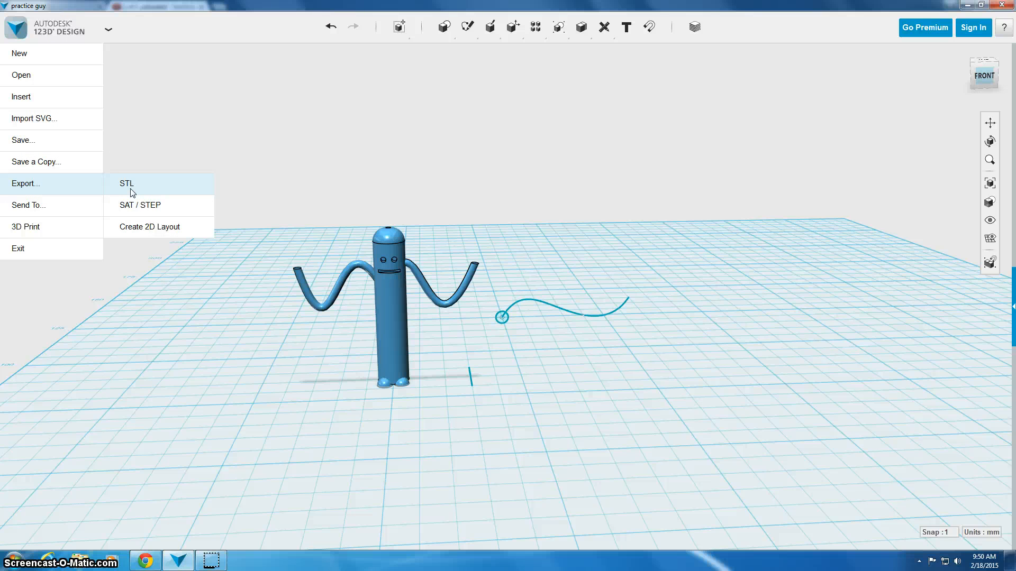
{"action": "left_click", "coordinate": [126, 185]}
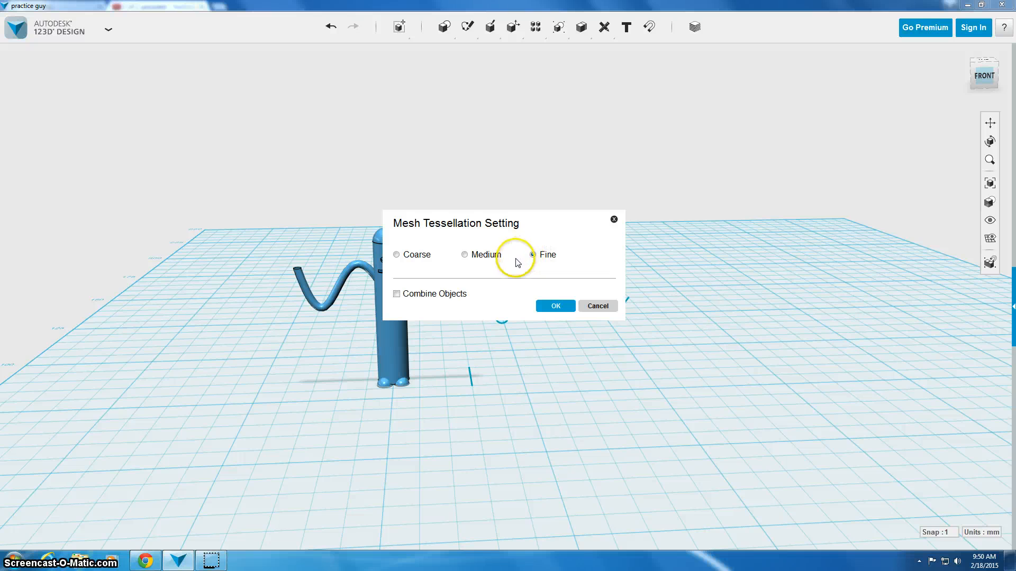
- Choose Fine tessellation with Combine Objects ticked and confirm the settings
{"action": "left_click", "coordinate": [532, 254]}
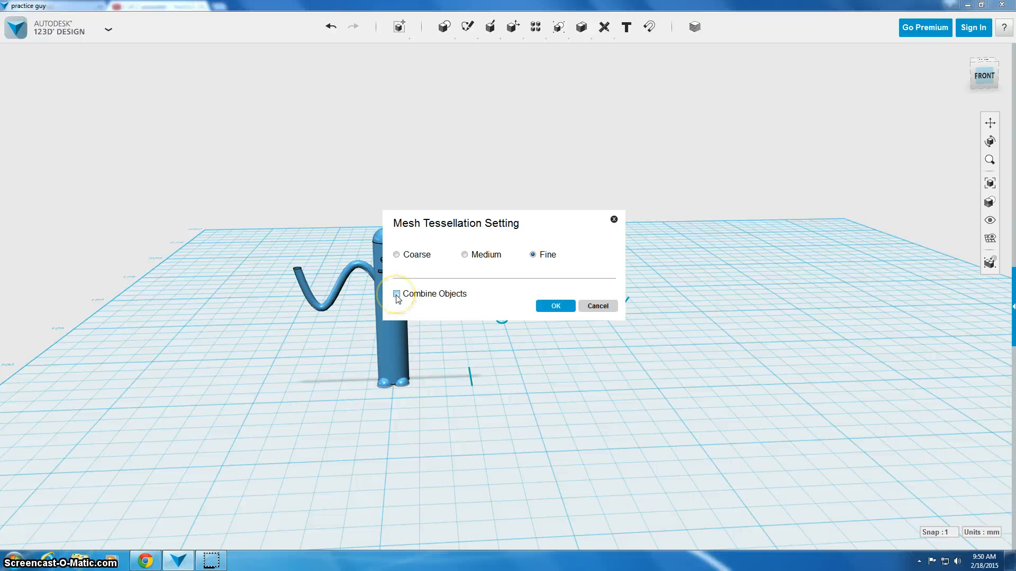
{"action": "left_click", "coordinate": [395, 294]}
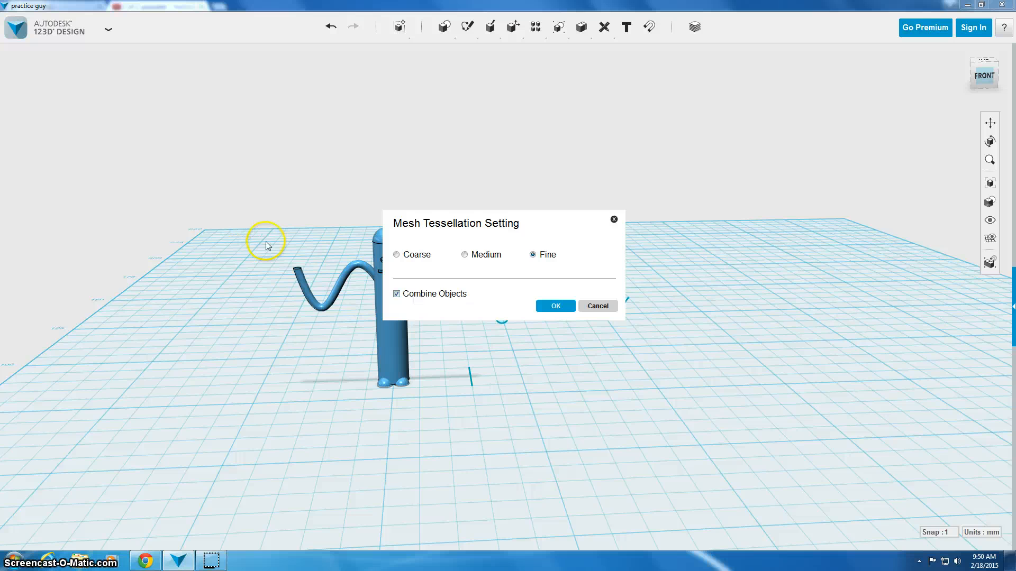
{"action": "mouse_move", "coordinate": [465, 311]}
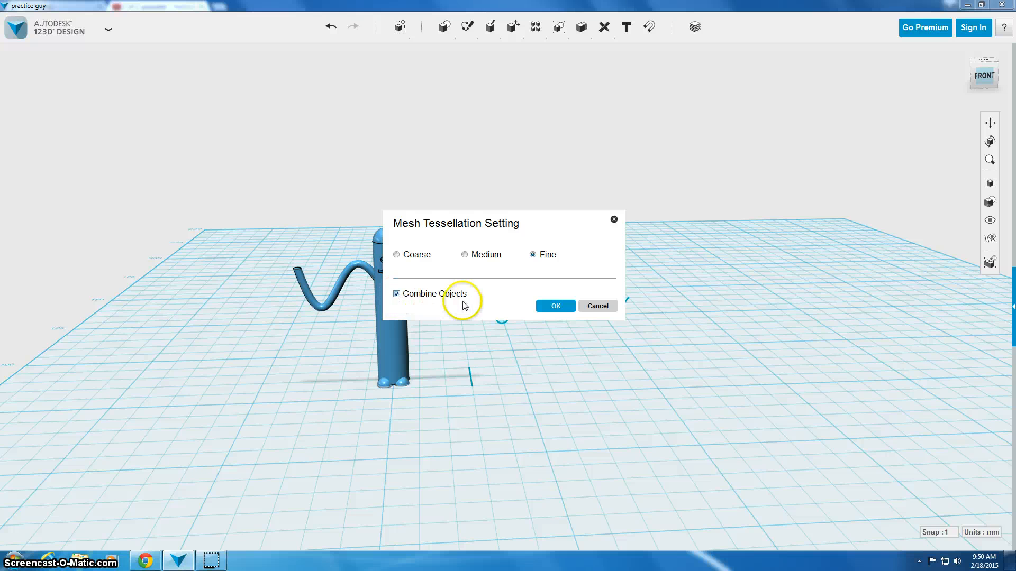
{"action": "left_click", "coordinate": [556, 305]}
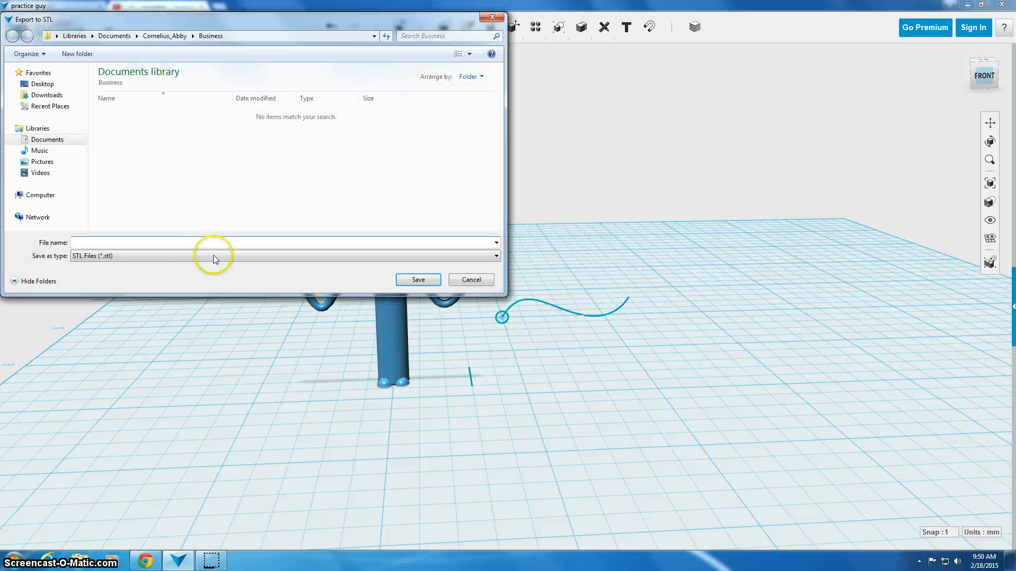
{"action": "left_click", "coordinate": [47, 139]}
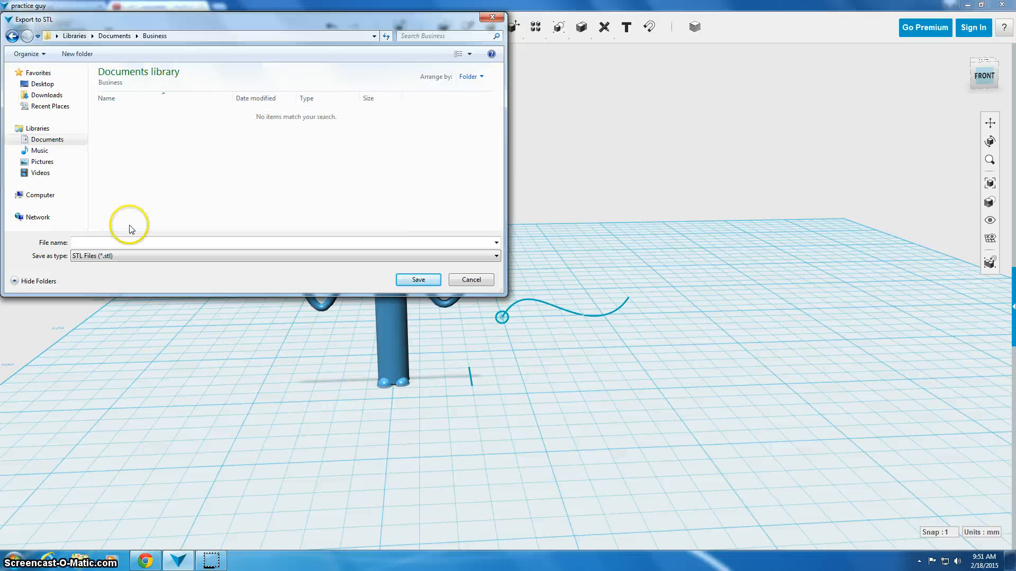
{"action": "left_click", "coordinate": [120, 243]}
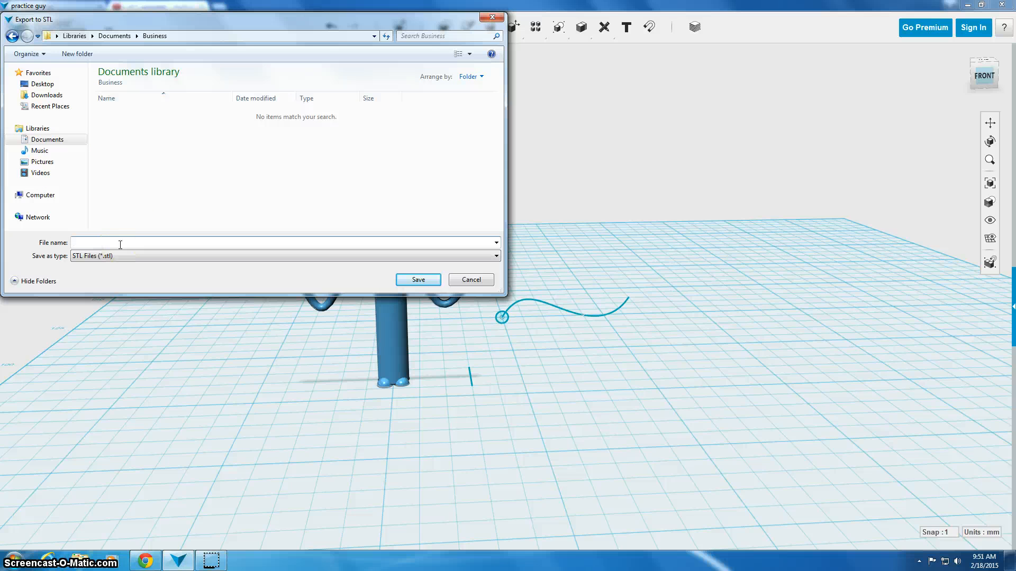
{"action": "type", "text": "Abby"}
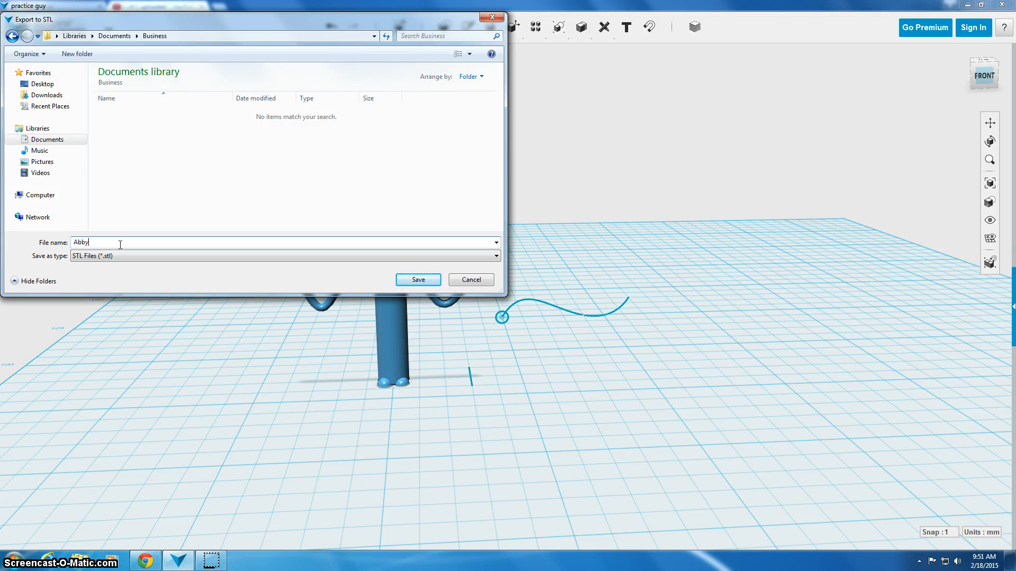
{"action": "type", "text": "Cornelius"}
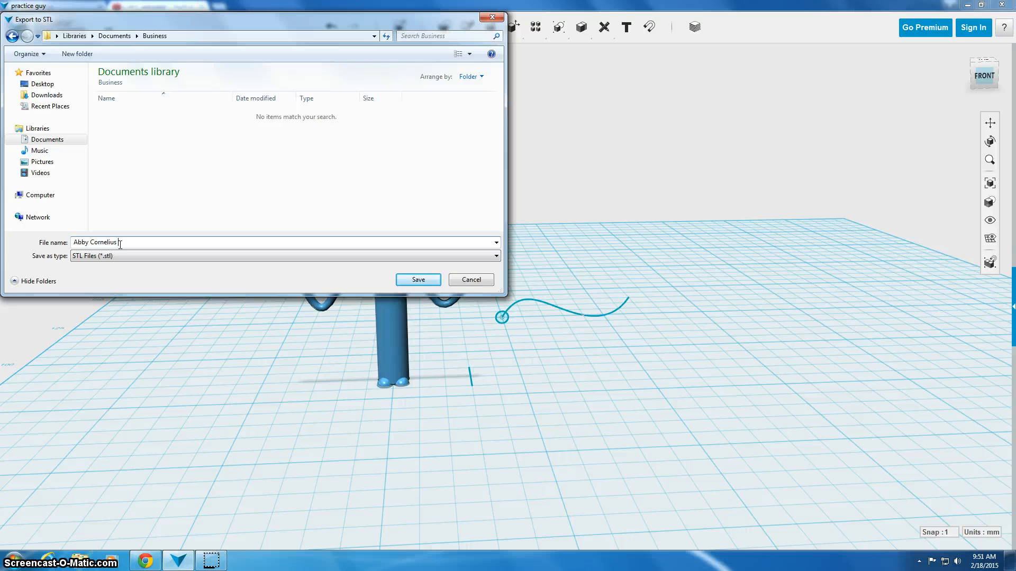
{"action": "type", "text": "purple"}
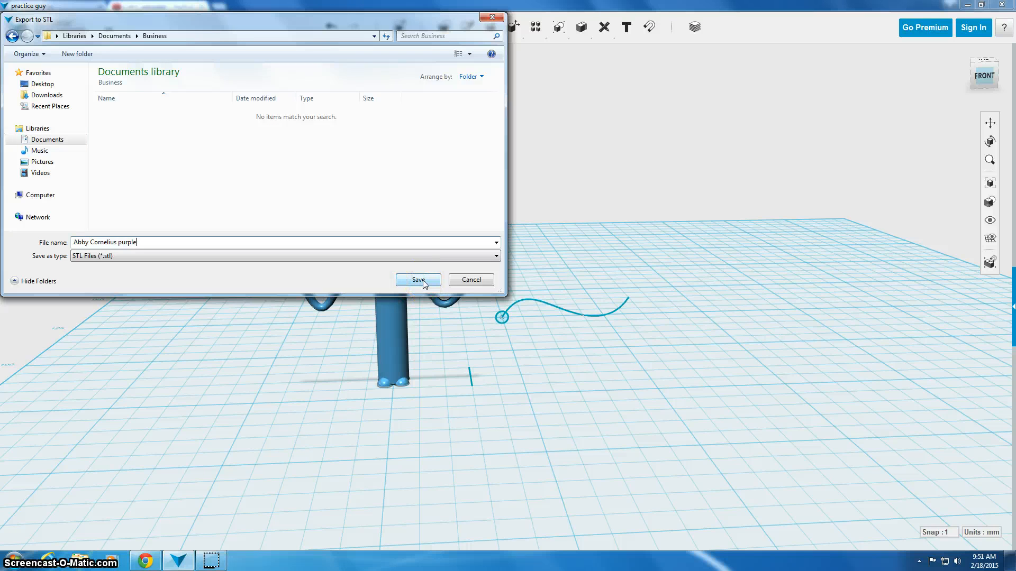
{"action": "left_click", "coordinate": [418, 280]}
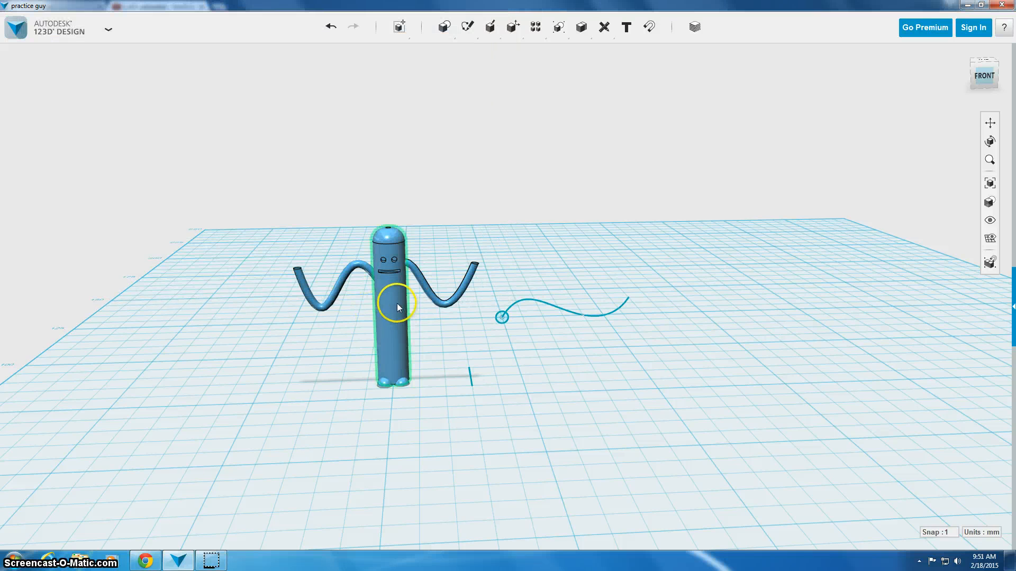